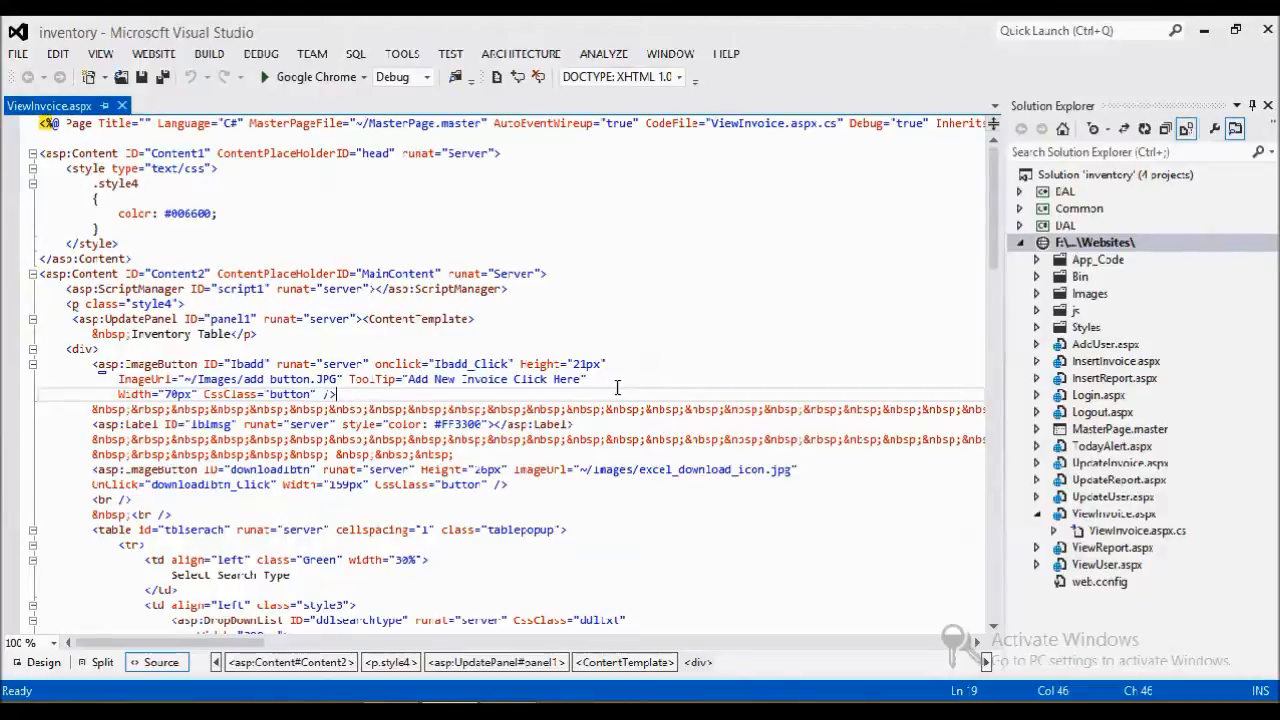
mouse_move(560, 388)
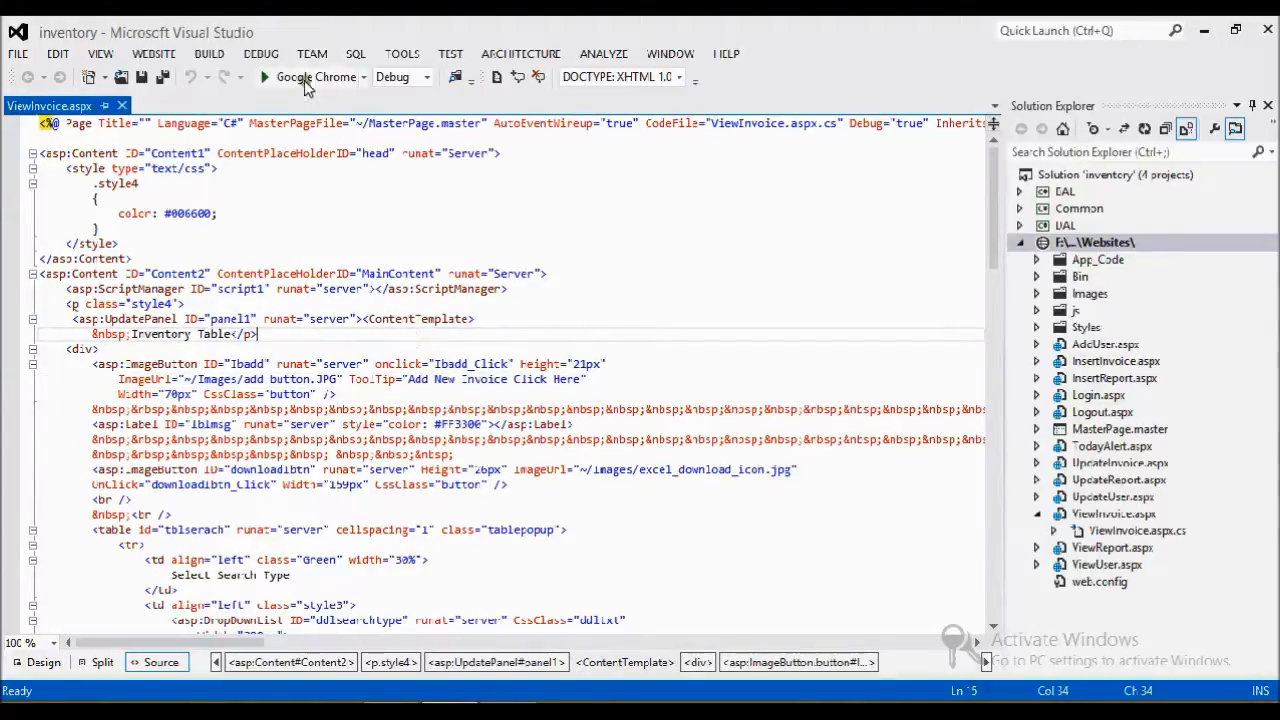
Start debugging (F5) to launch the inventory site's login page in Chrome
left_click(260, 54)
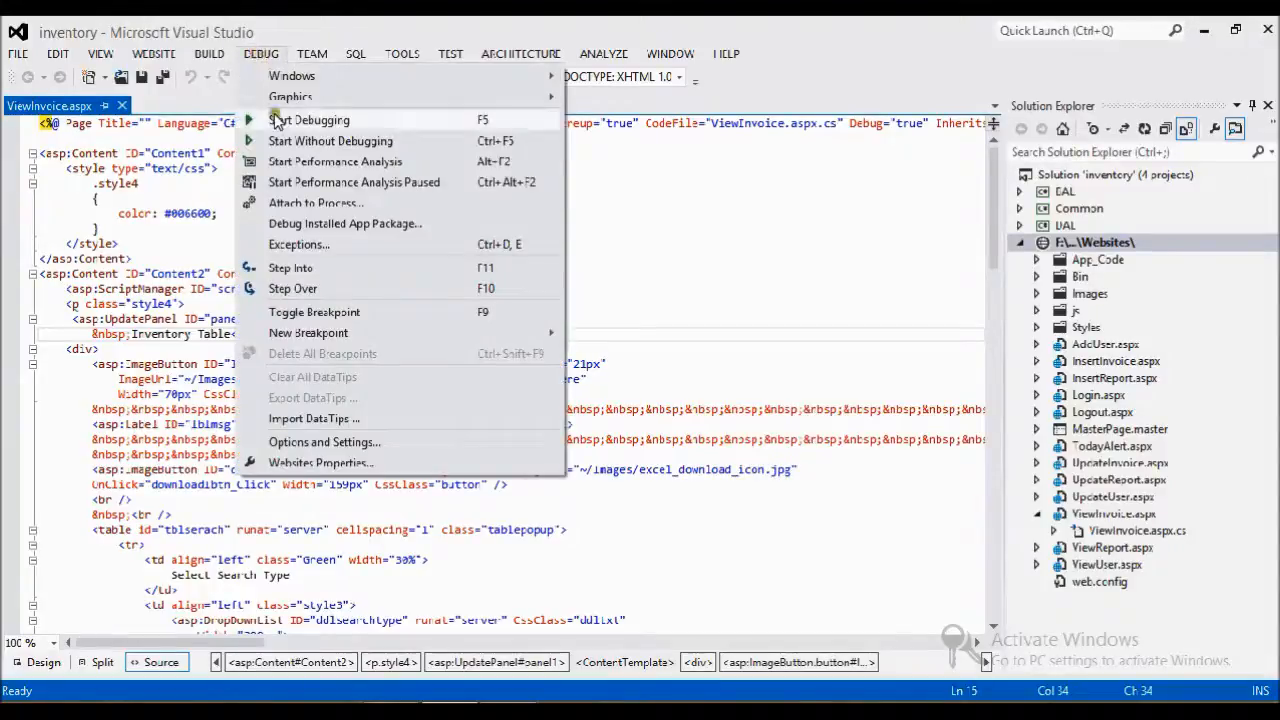
left_click(308, 120)
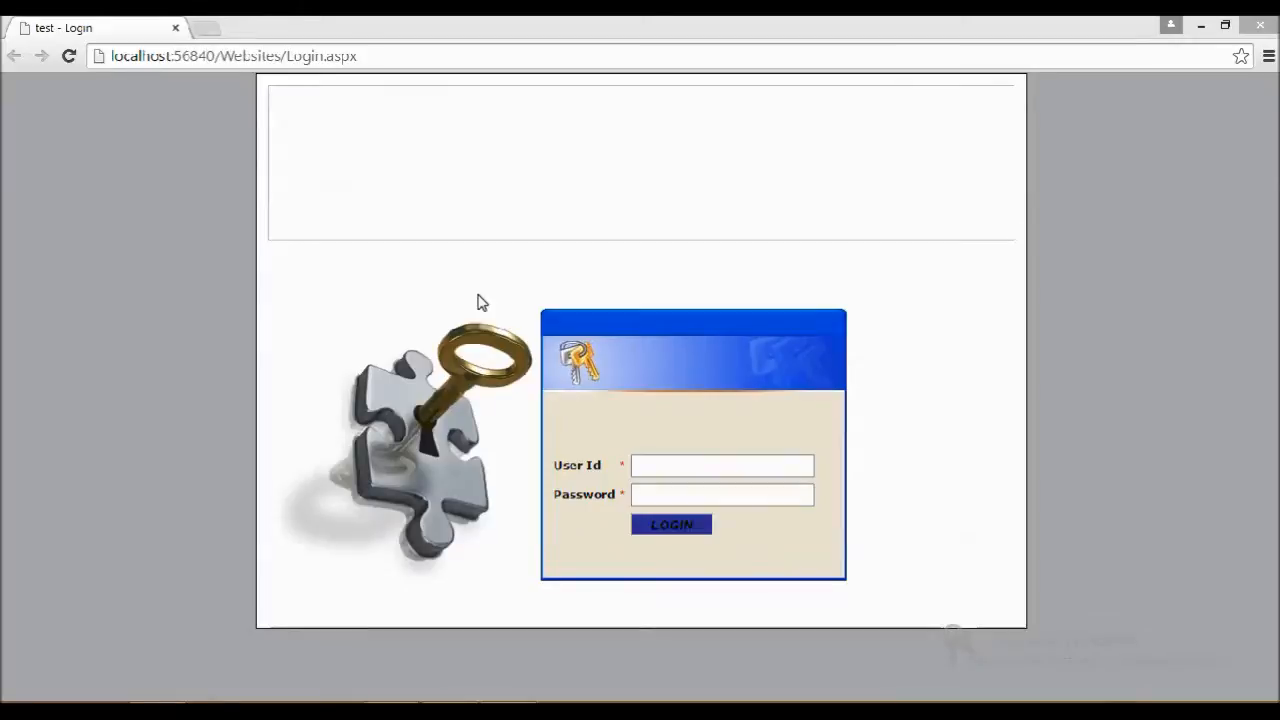
Enter the user id and password and log in to reach the Today's Alert page
left_click(722, 464)
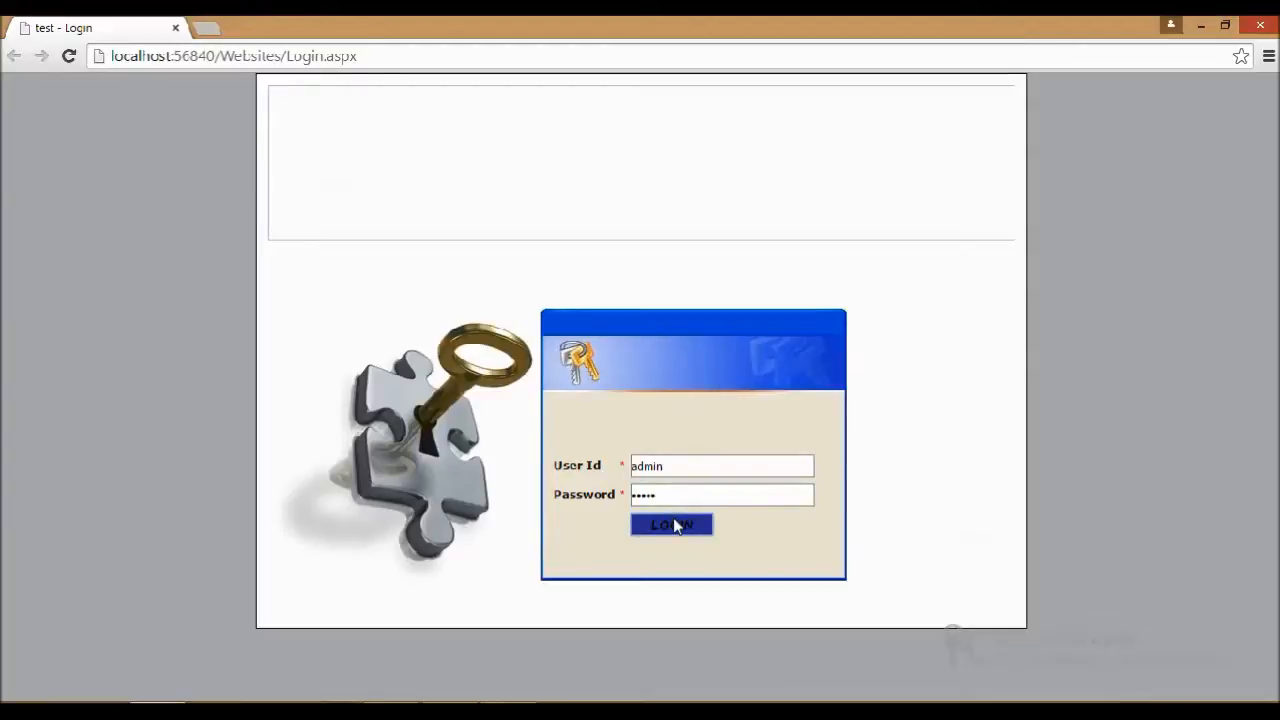
left_click(672, 524)
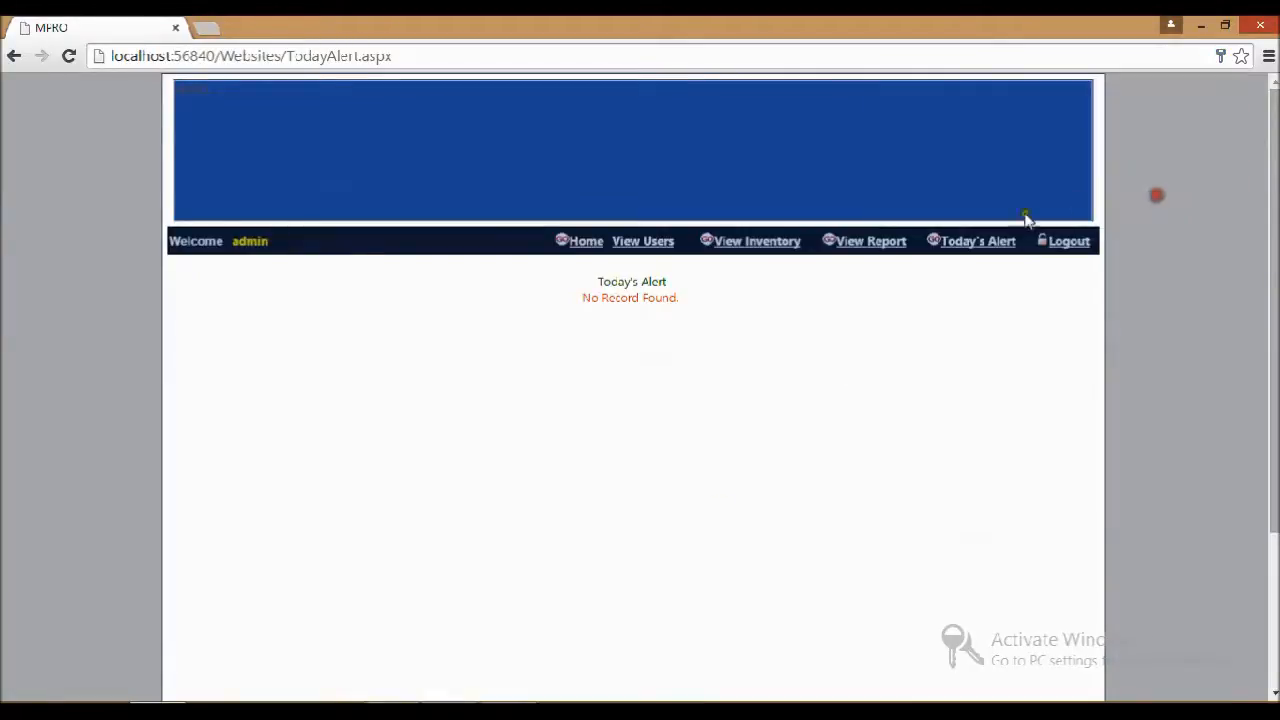
On the invoice table page, search by company name ggg to one invoice, then try ttt
left_click(756, 240)
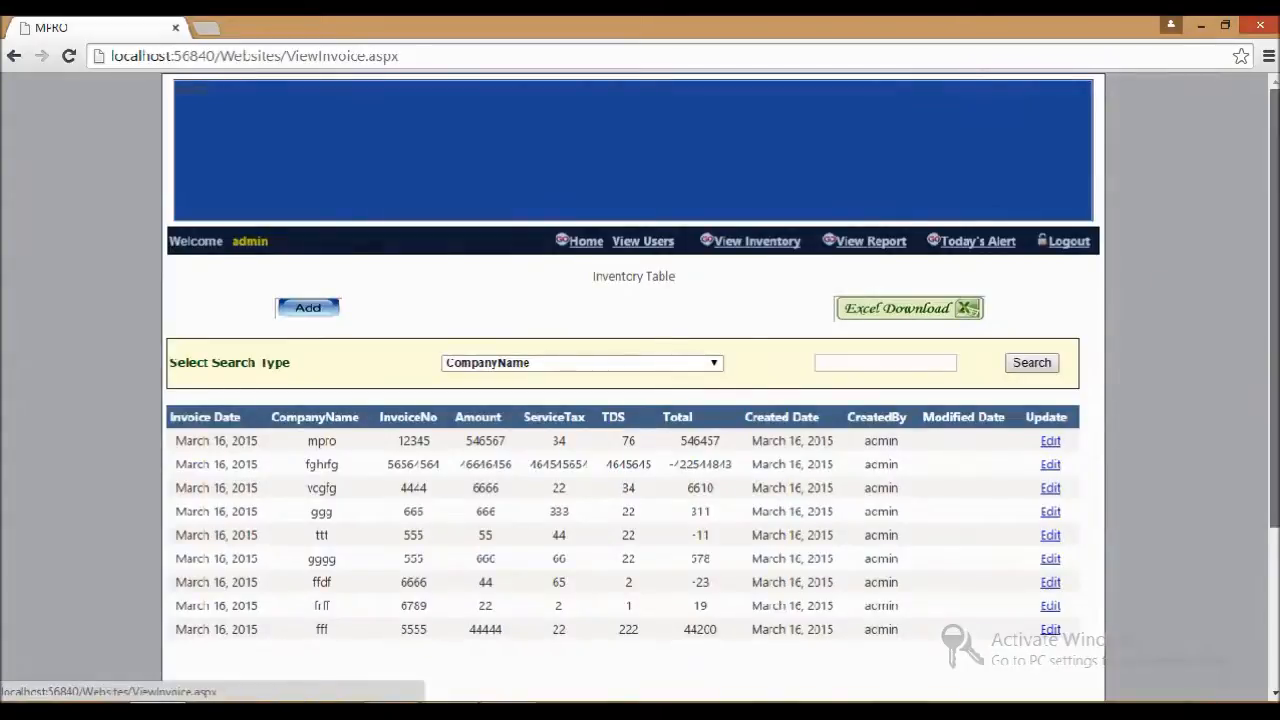
scroll("down", 3)
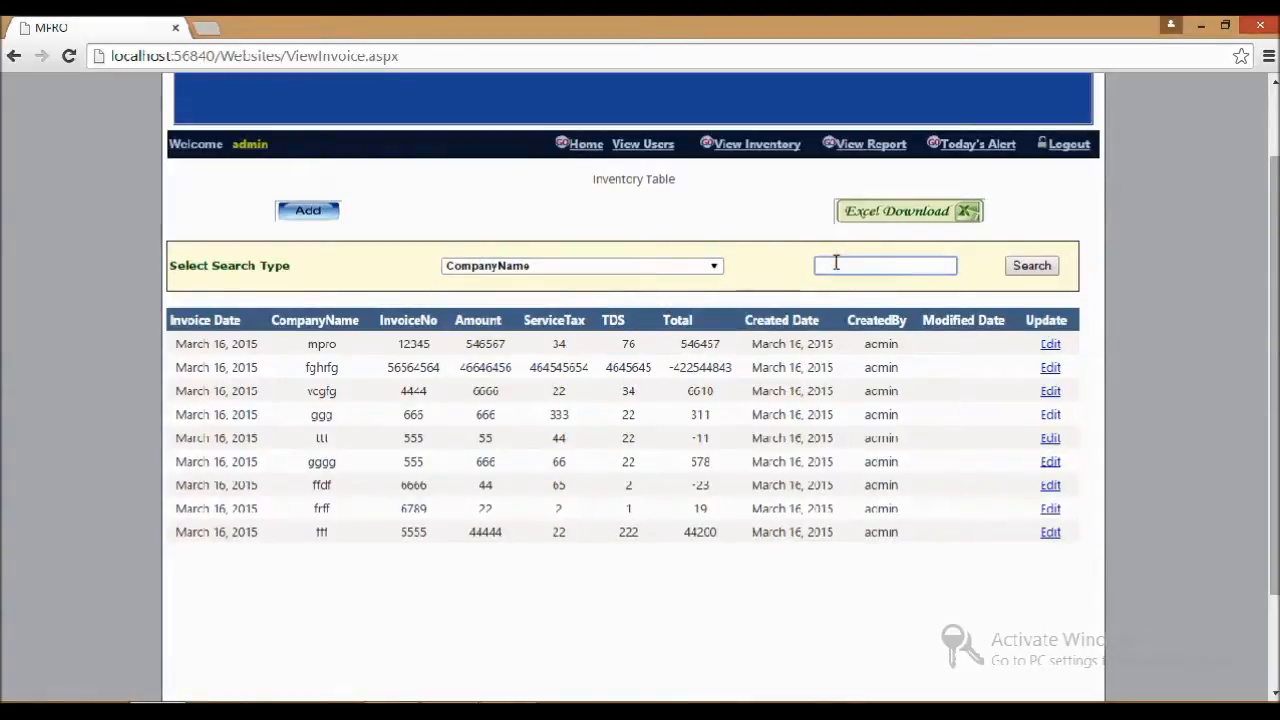
type("ggg")
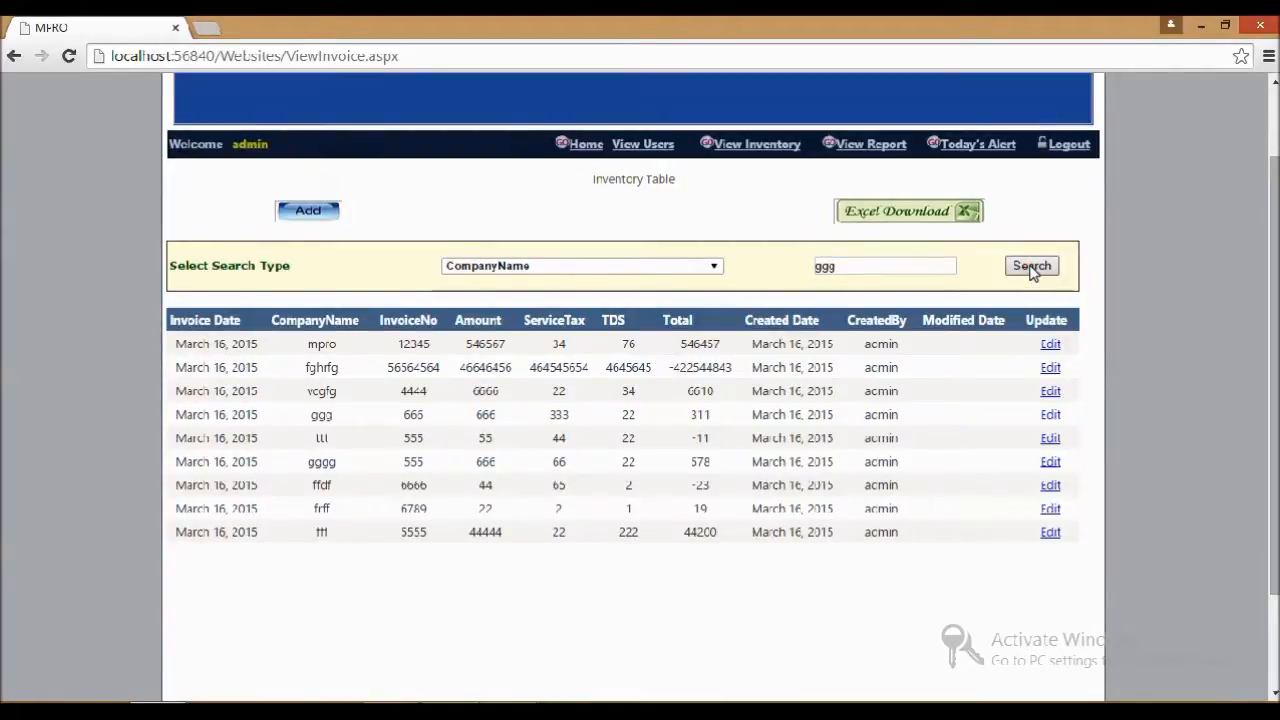
left_click(1032, 264)
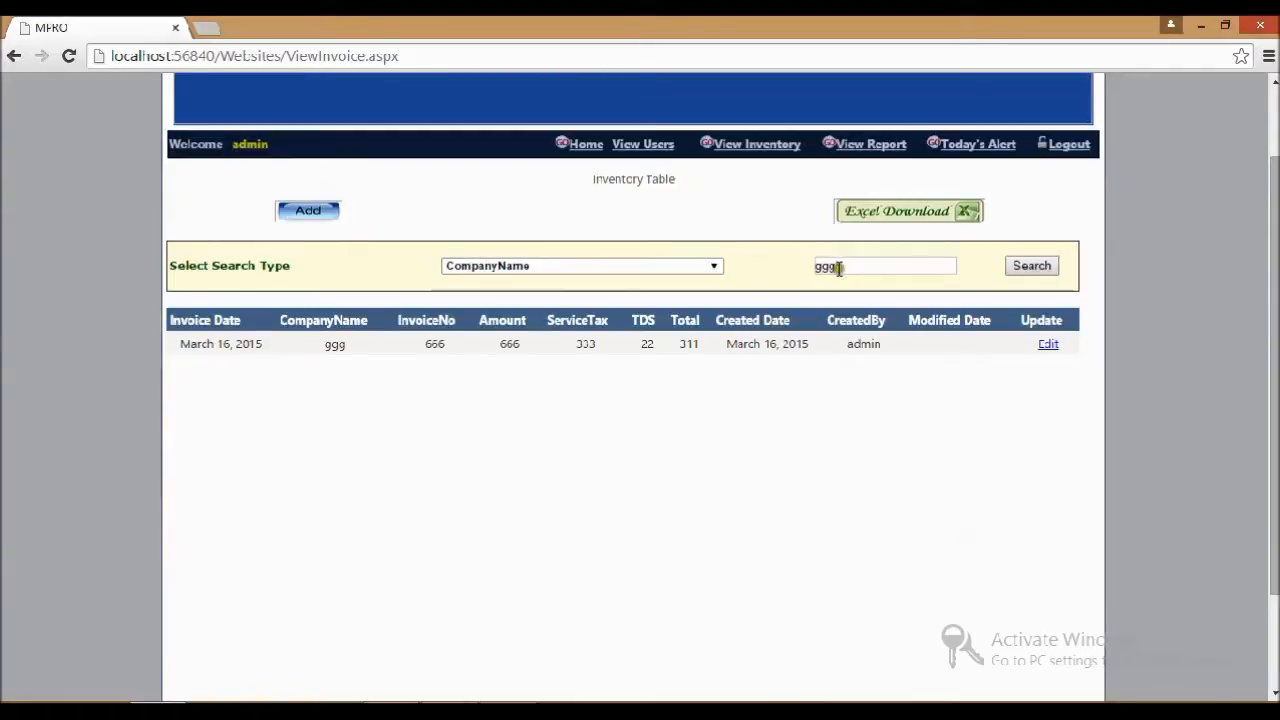
type("ttt")
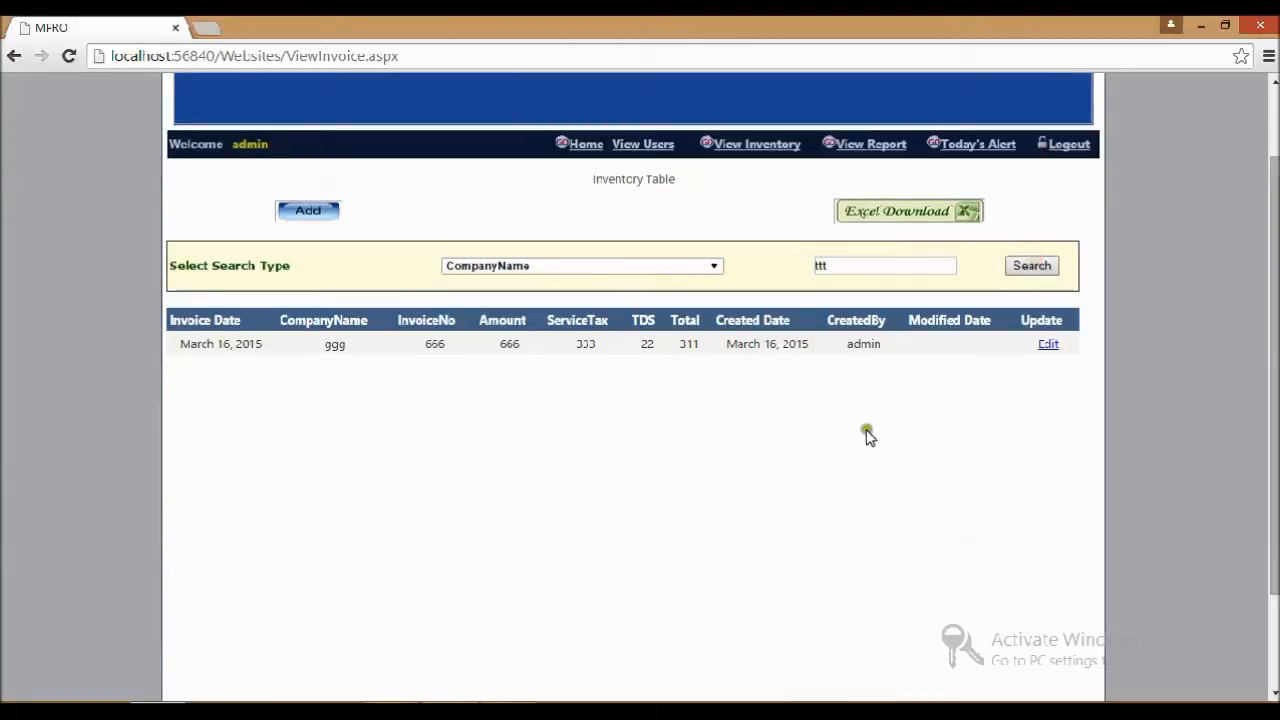
mouse_move(868, 438)
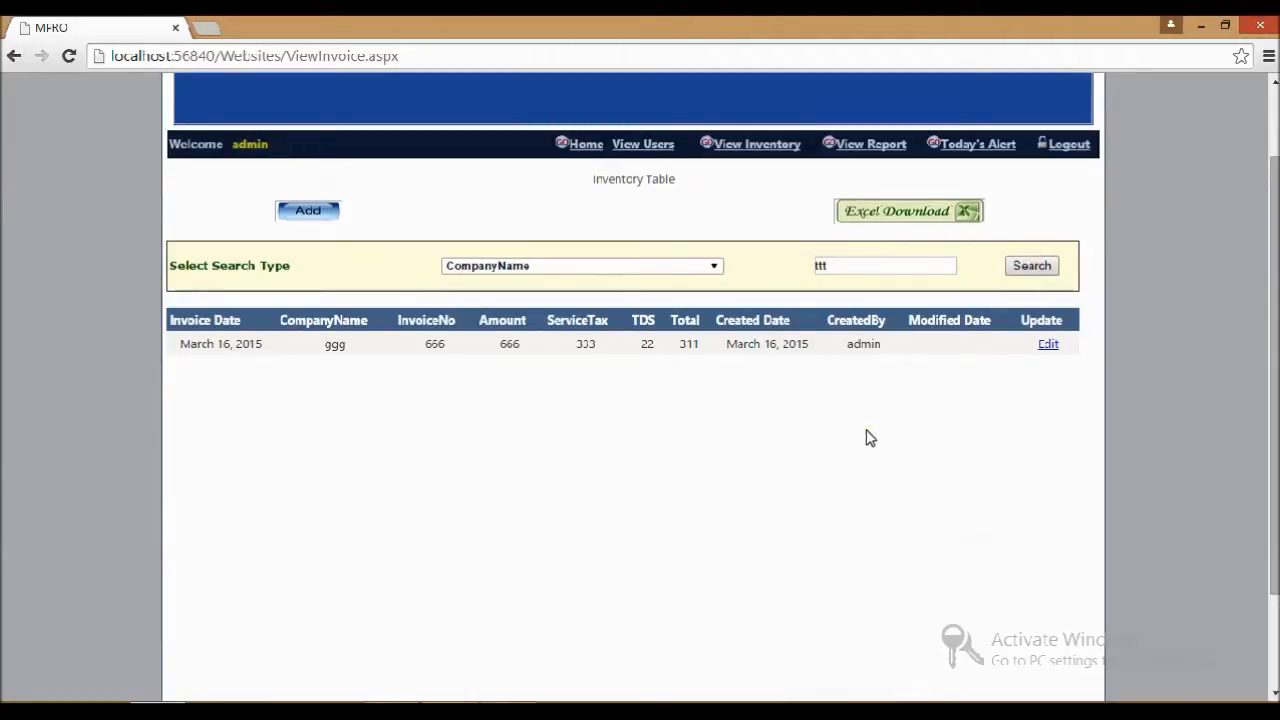
left_click(1032, 264)
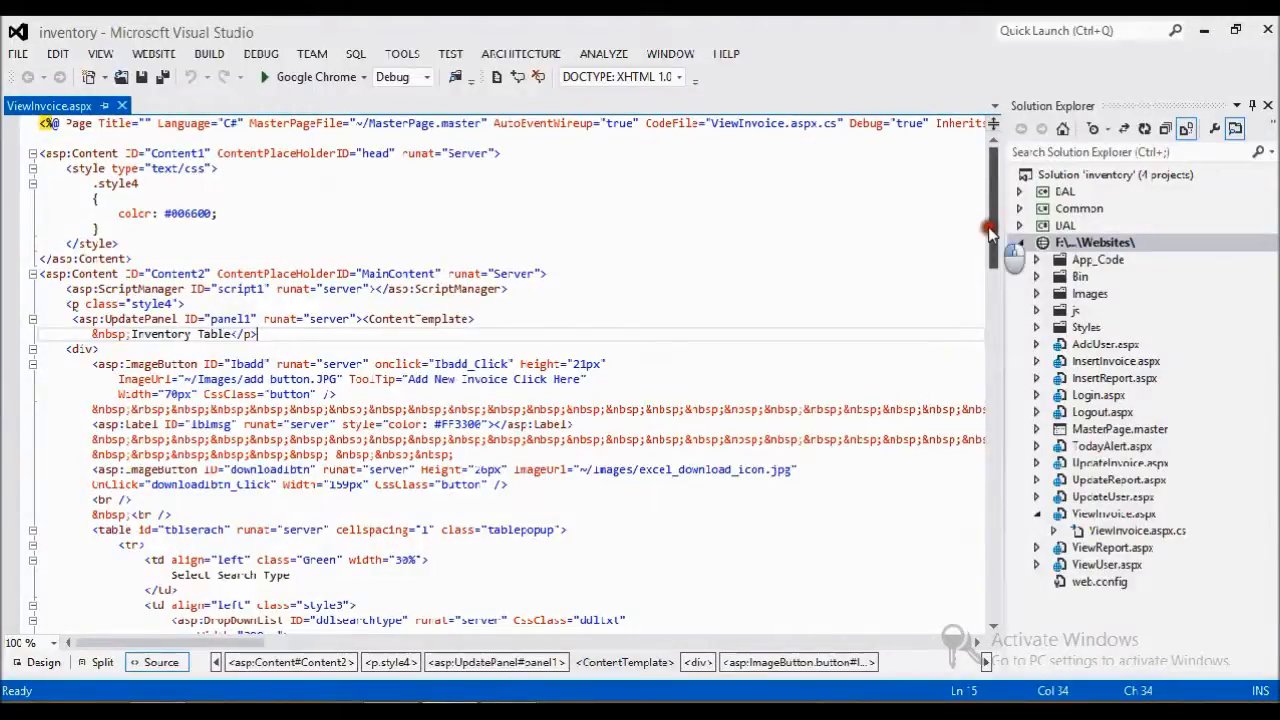
Add <asp:UpdateProgress ID="ppp1" runat="server" below the update panel's <br /> tags
scroll("down", 3)
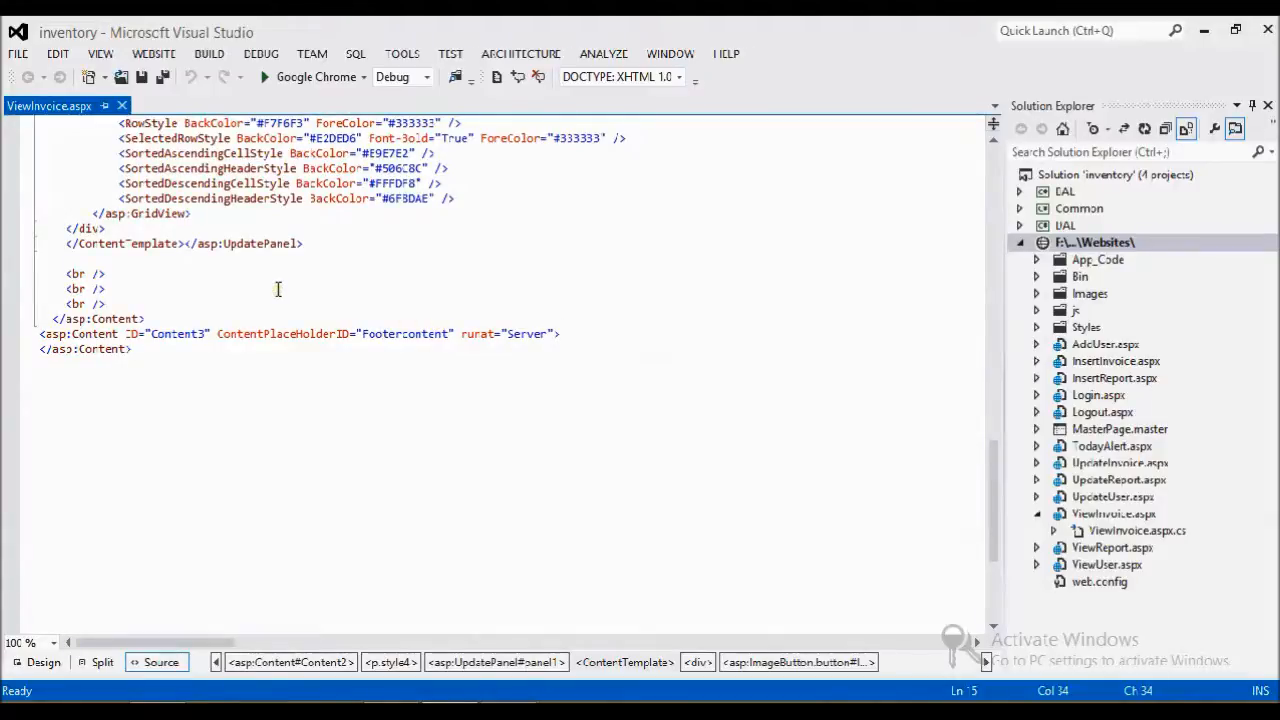
left_click(118, 304)
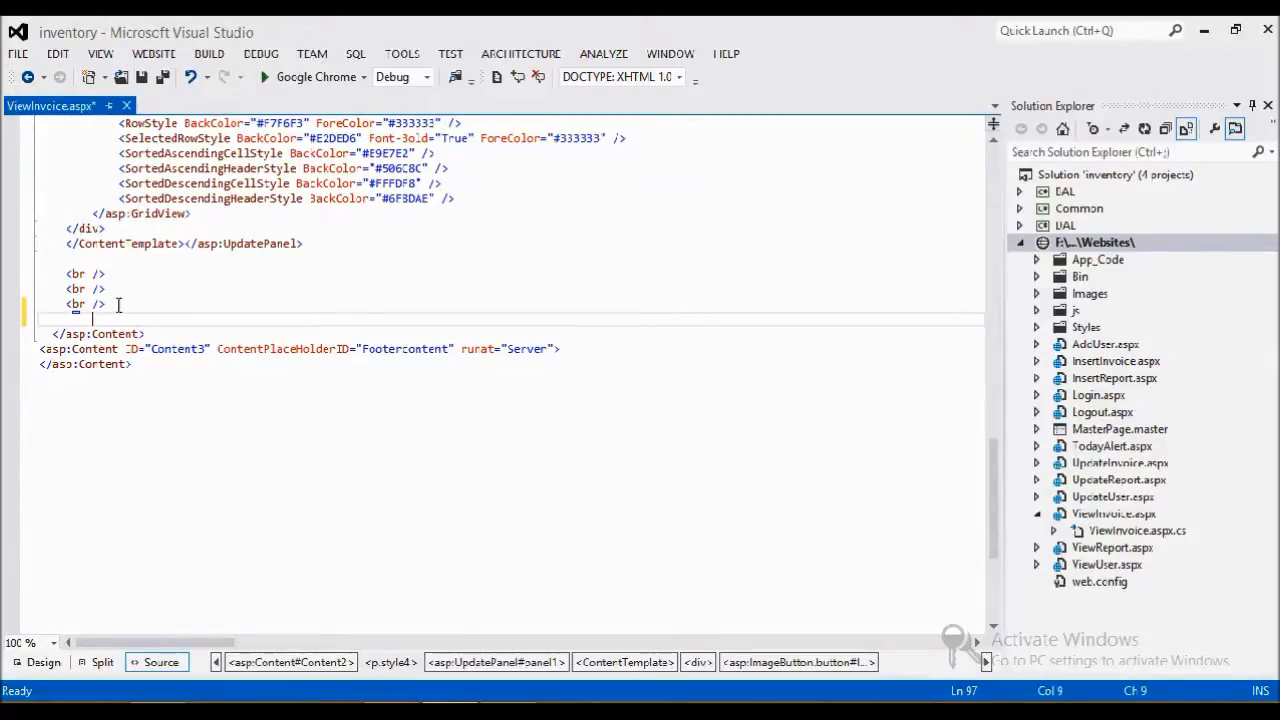
type("<as")
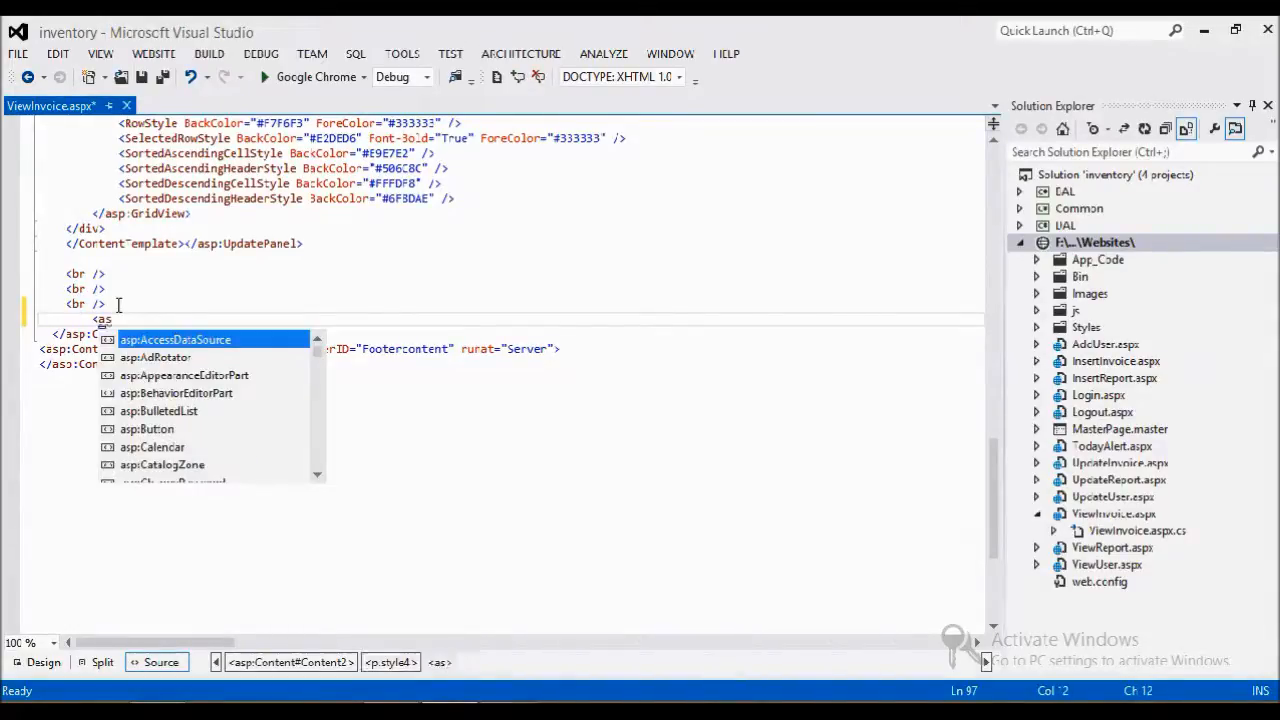
type("u")
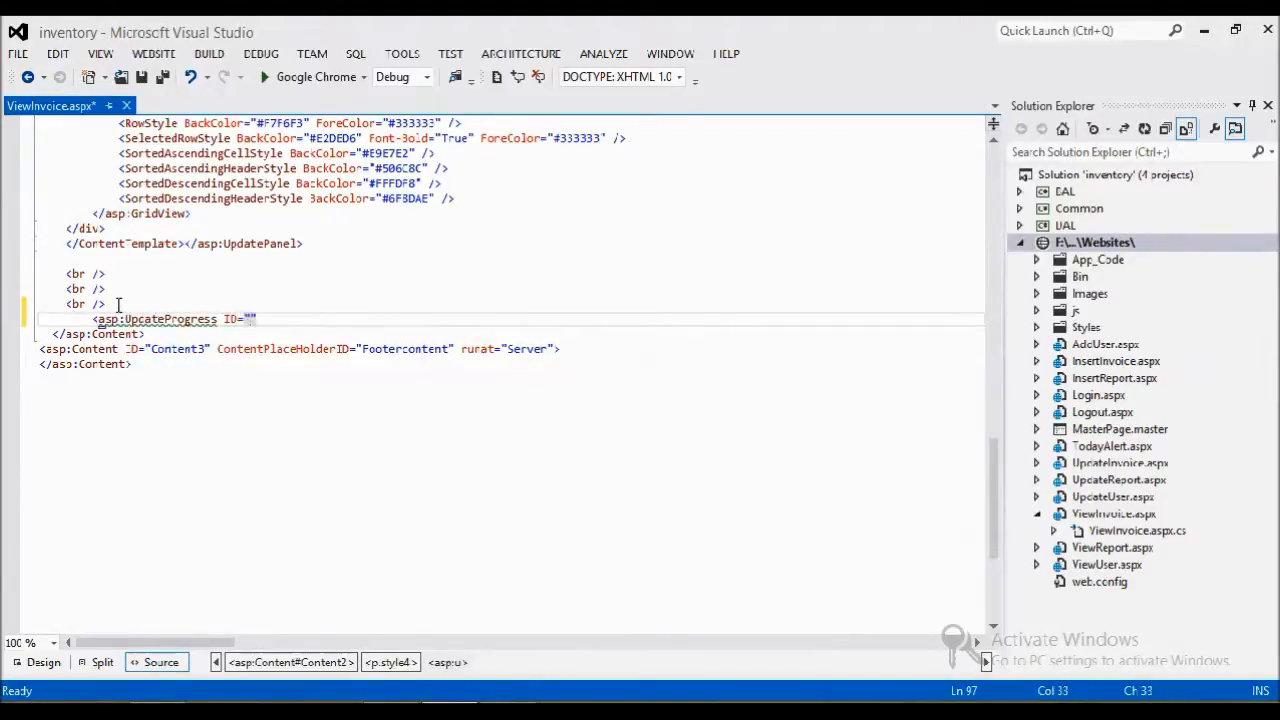
type("ppp")
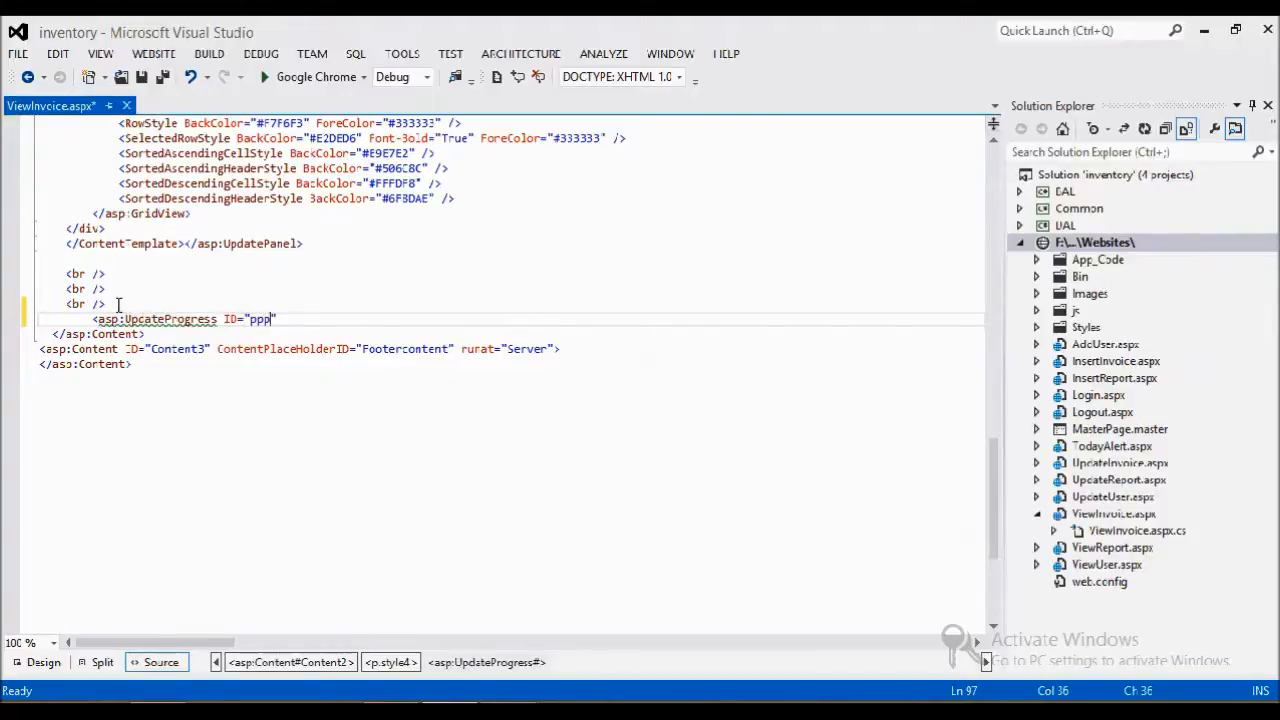
type("1")
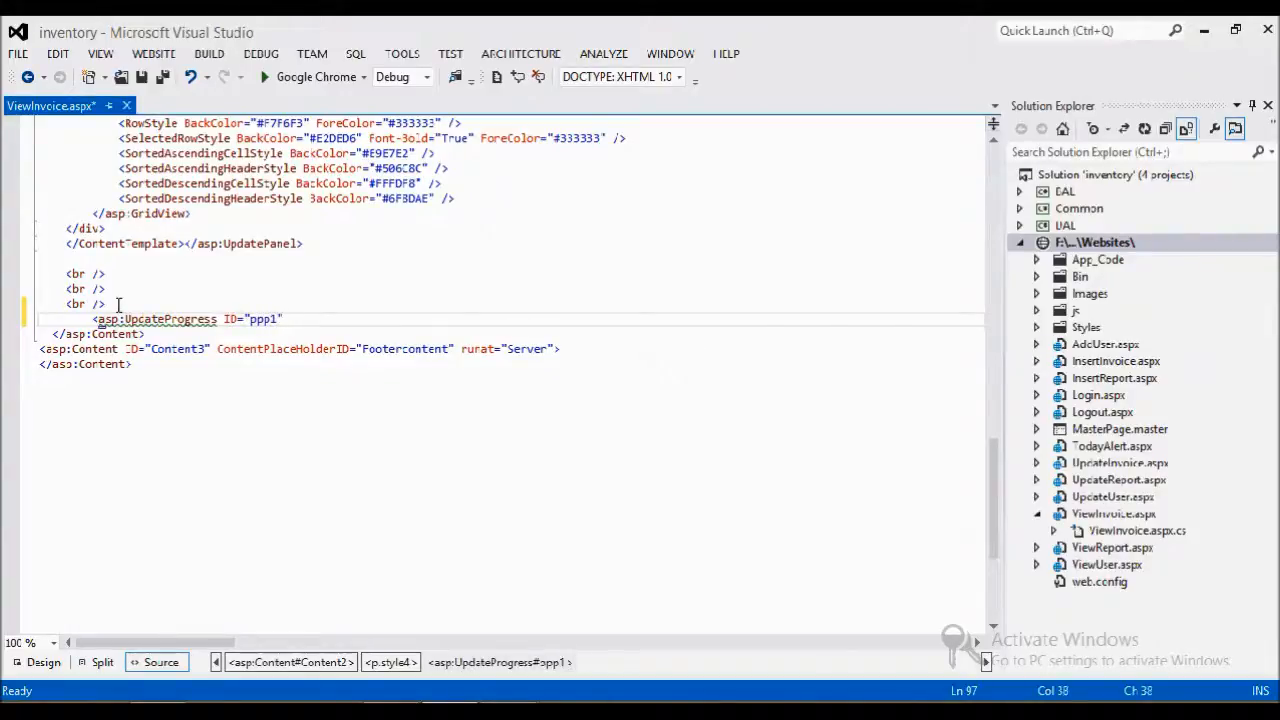
type("runat=\"server")
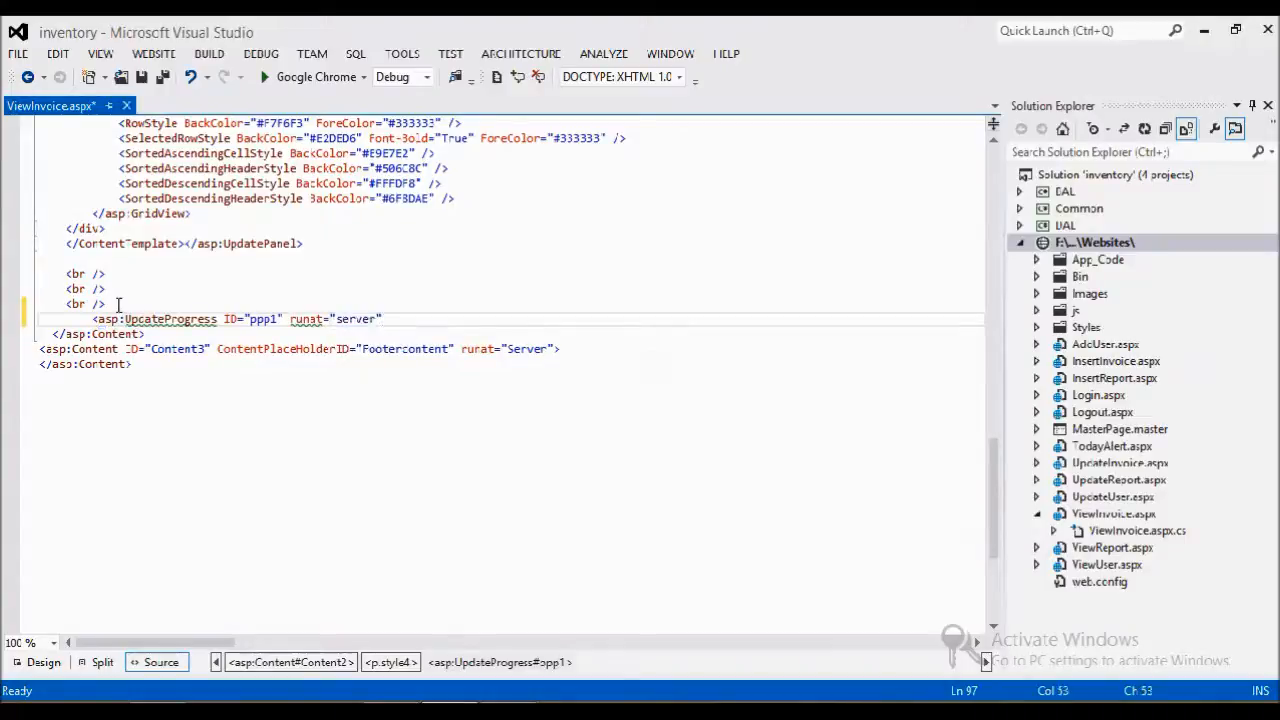
type("as")
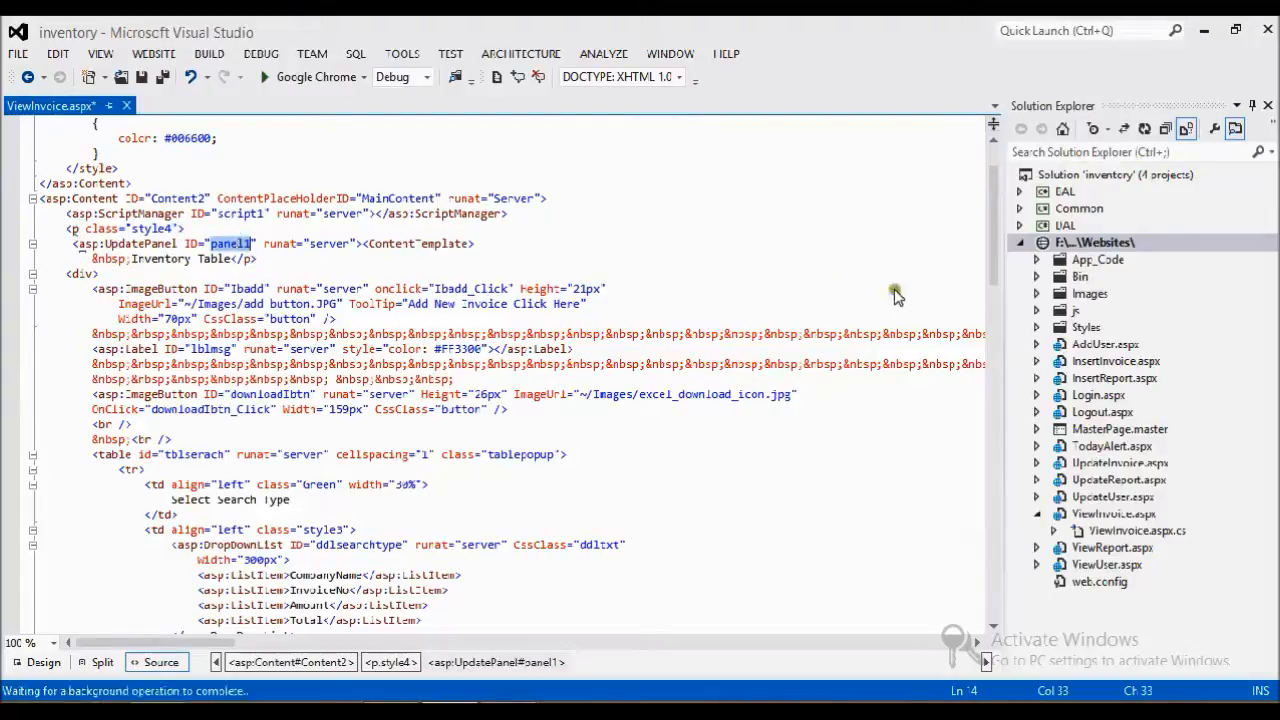
Set AssociatedUpdatePanelID="panel1", add an empty ProgressTemplate, close the tag and save
scroll("down", 3)
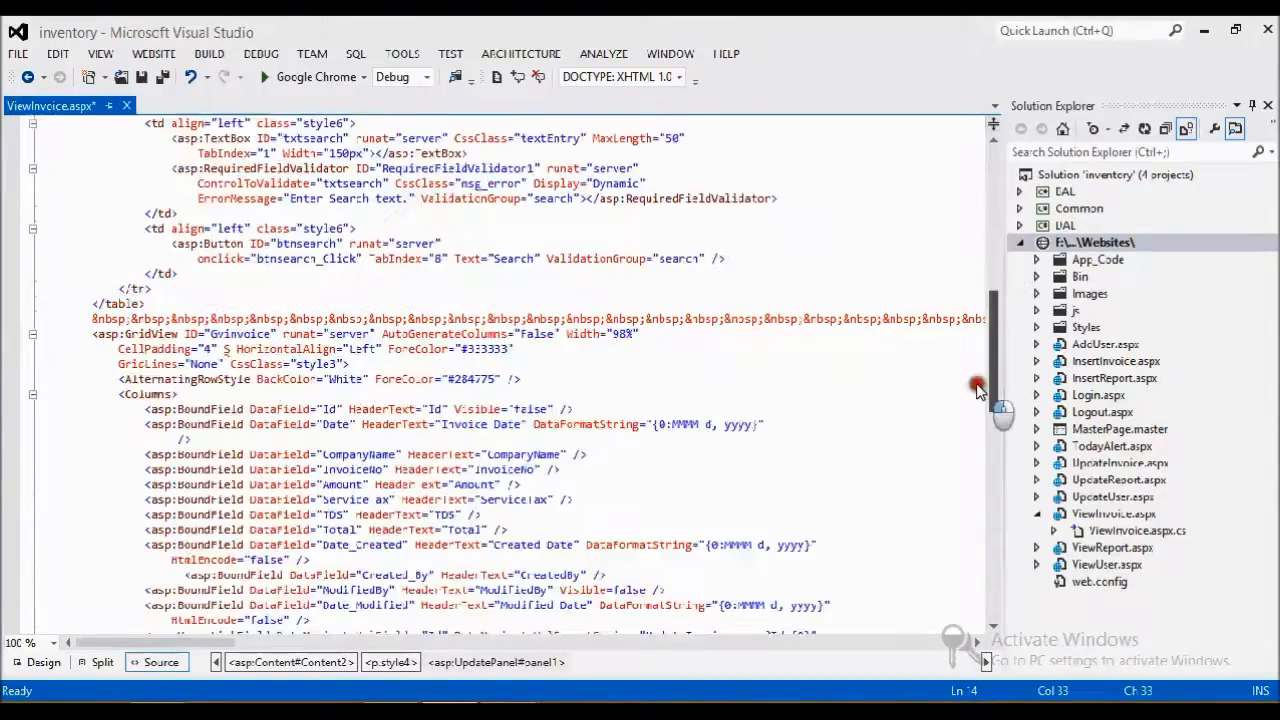
scroll("down", 3)
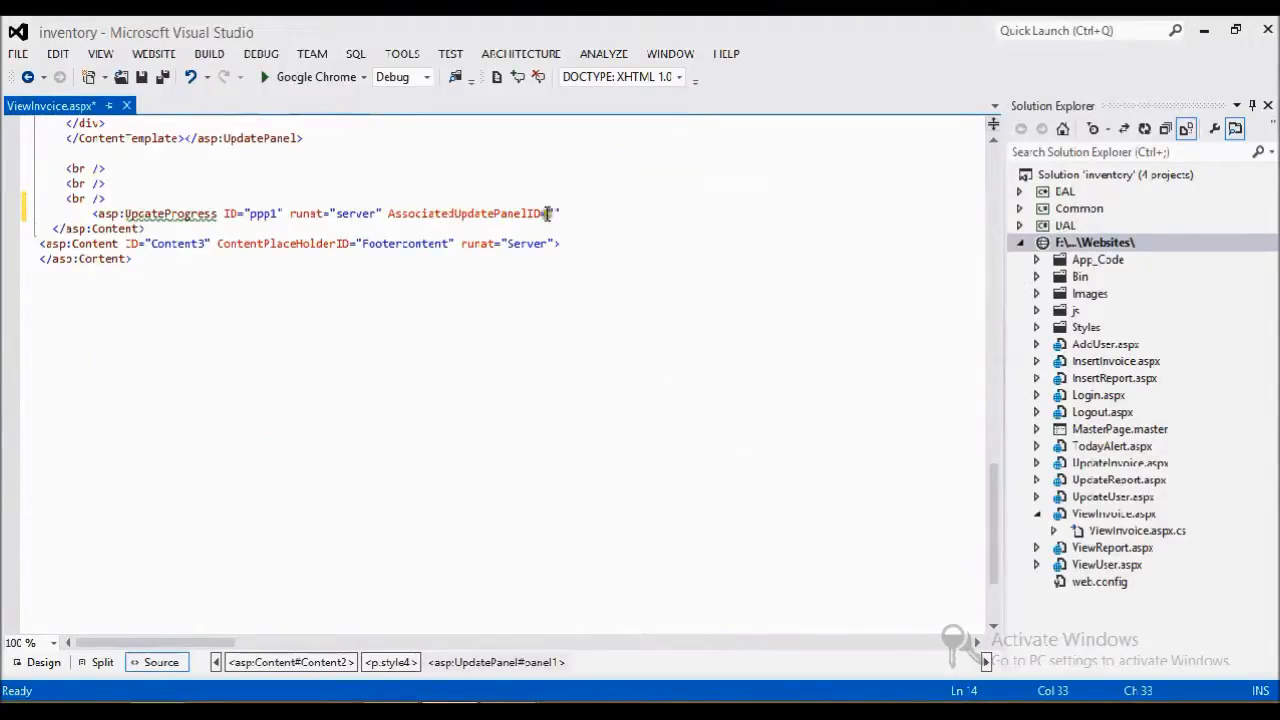
type("panel1")
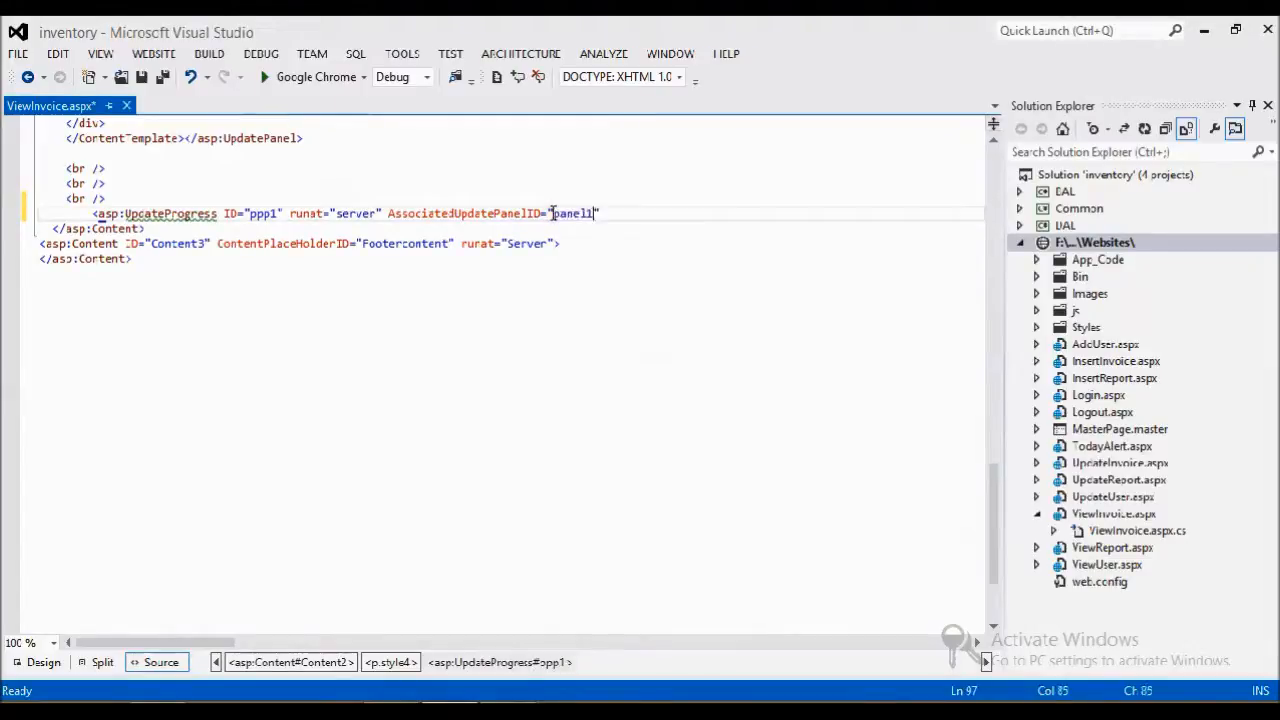
type("></asp:UpdateProgress>")
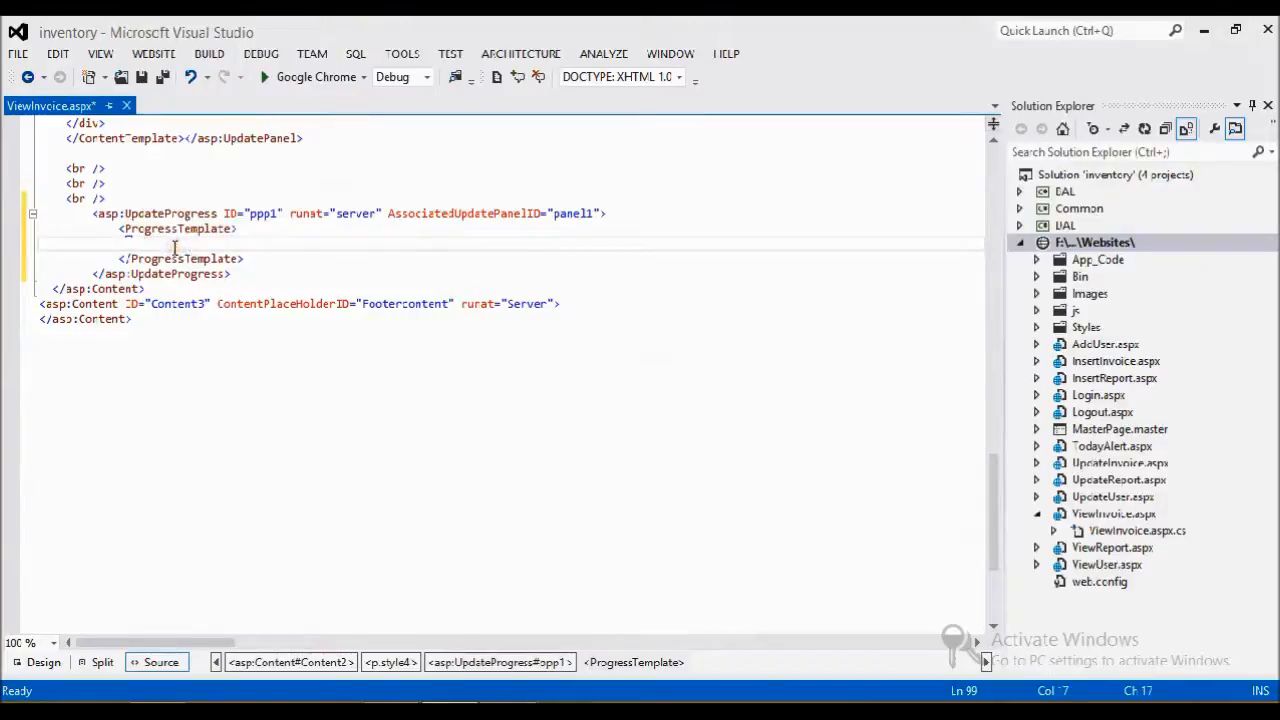
key("ctrl+s")
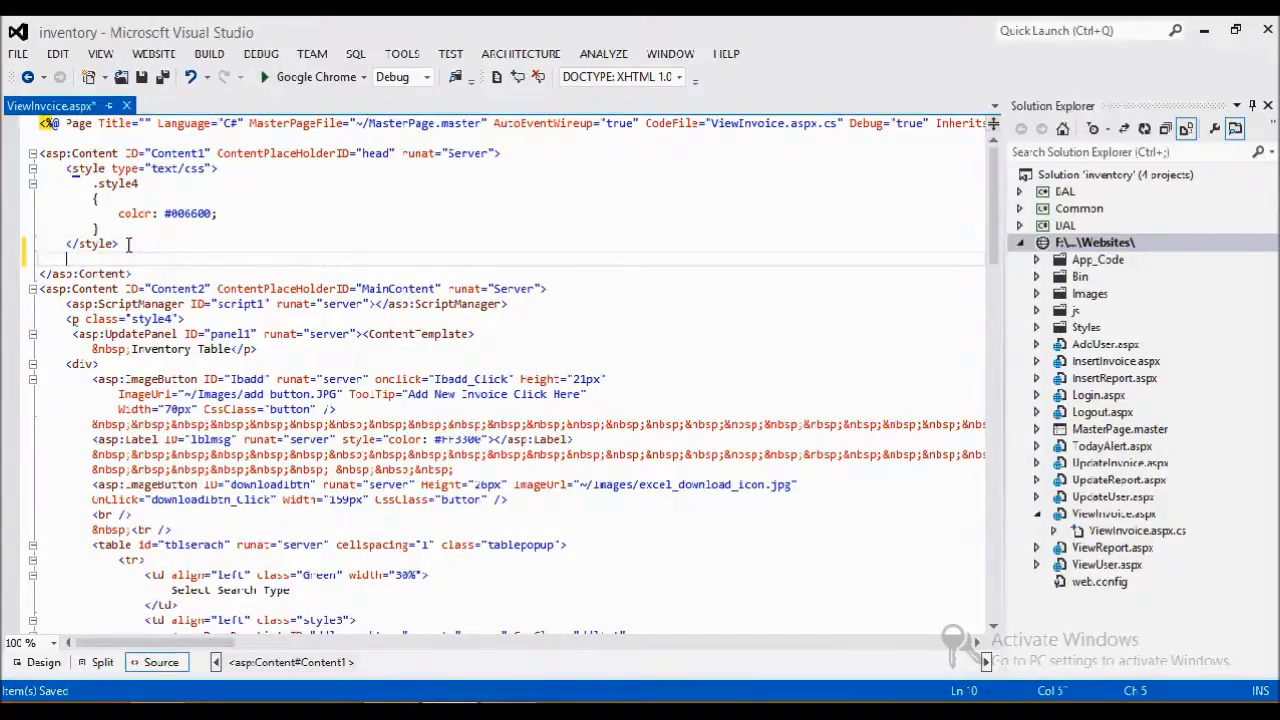
Copy the overlay div with modal progress loading image from Notepad into the ProgressTemplate
scroll("down", 3)
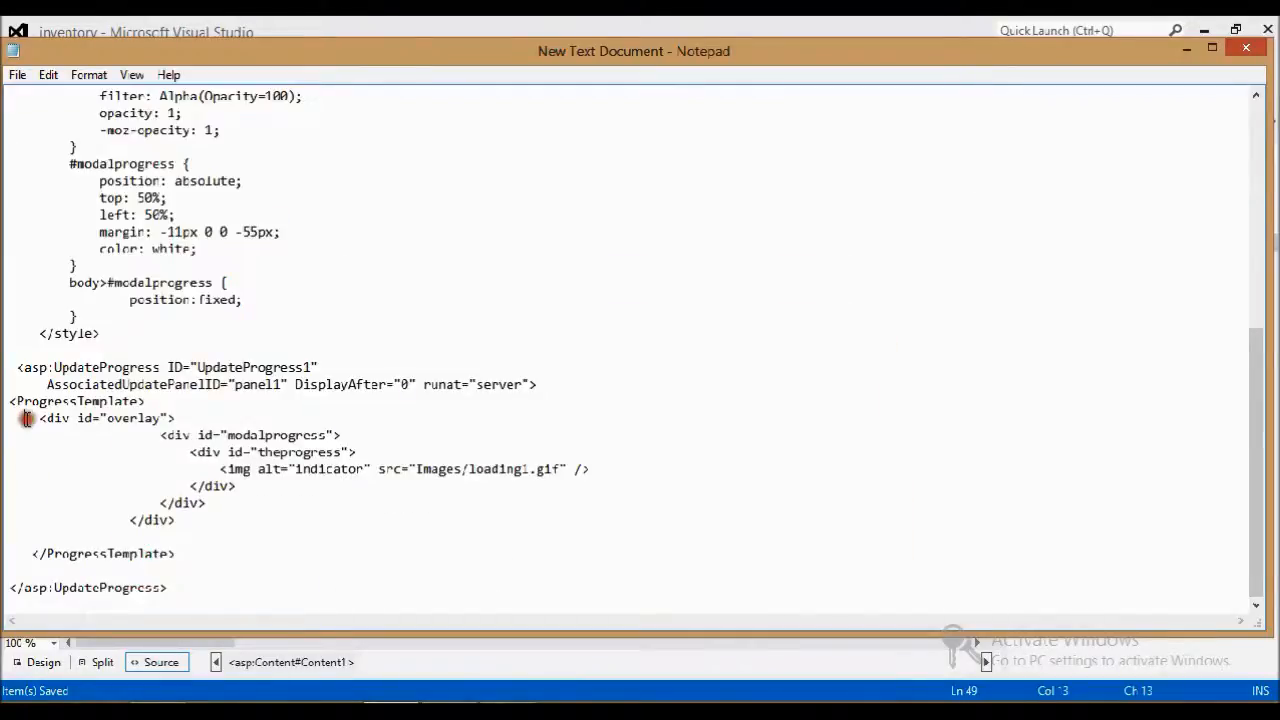
left_click_drag(28, 418, 178, 520)
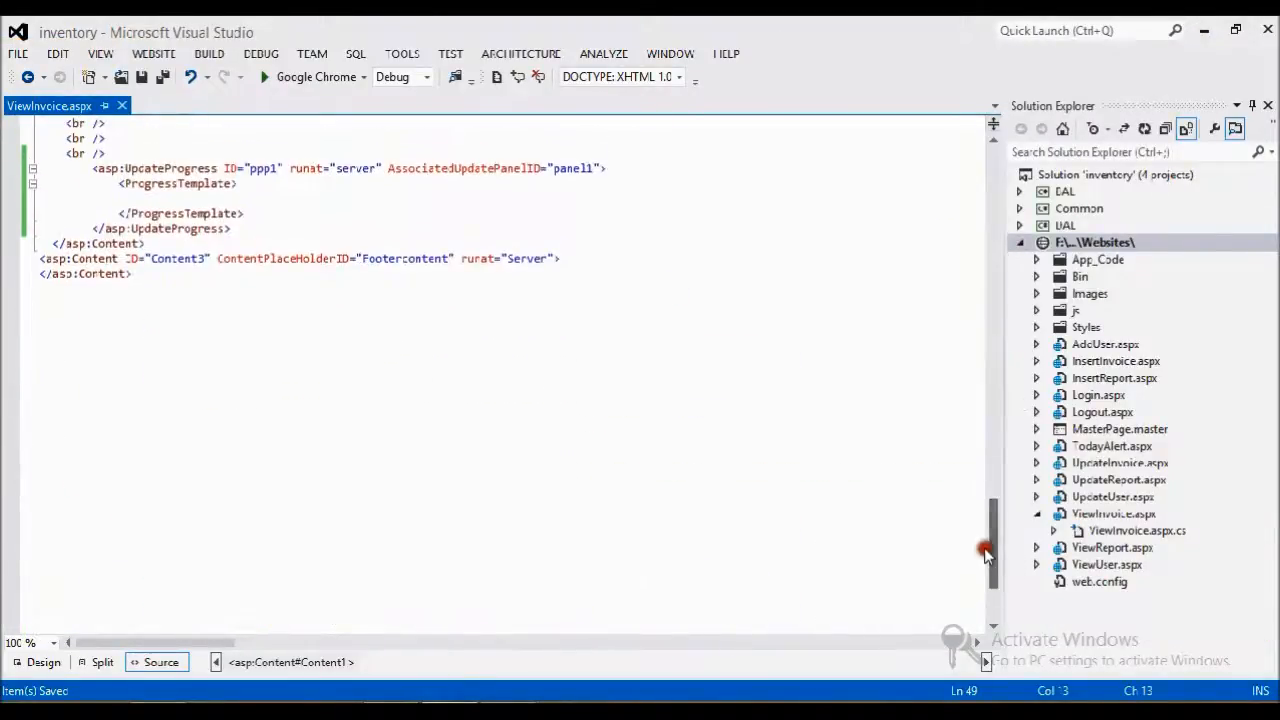
left_click(204, 196)
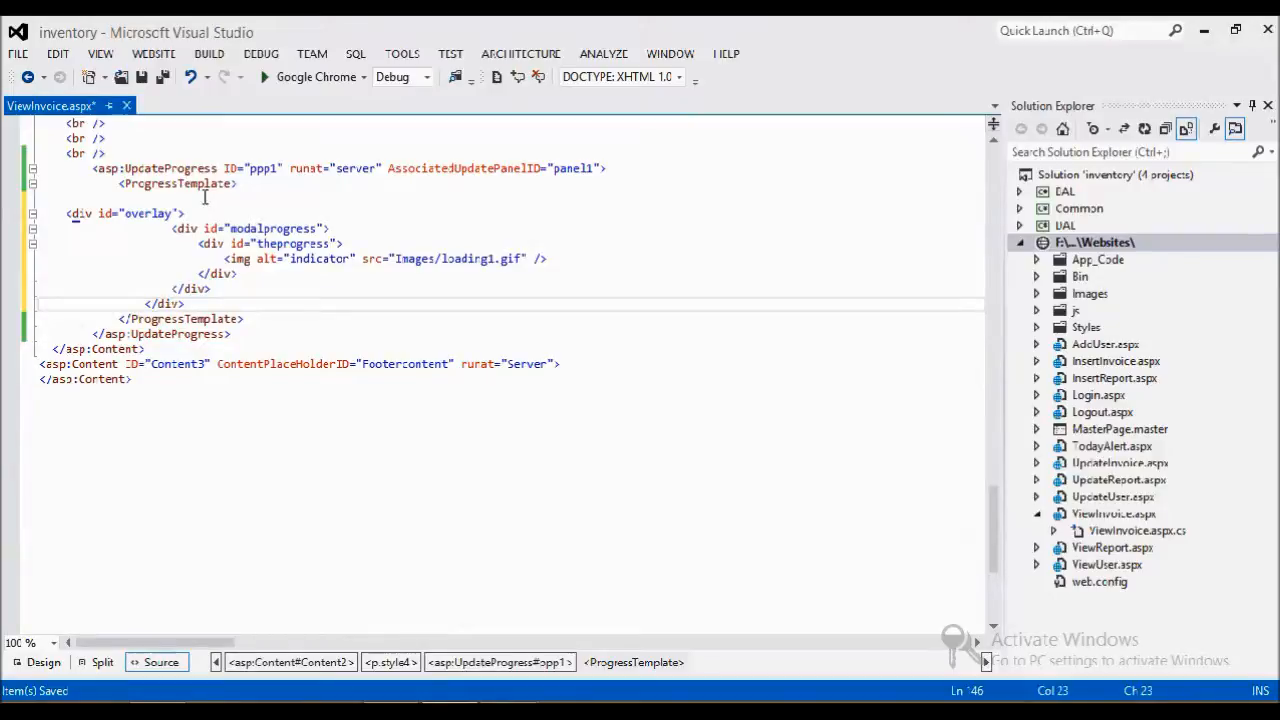
mouse_move(144, 76)
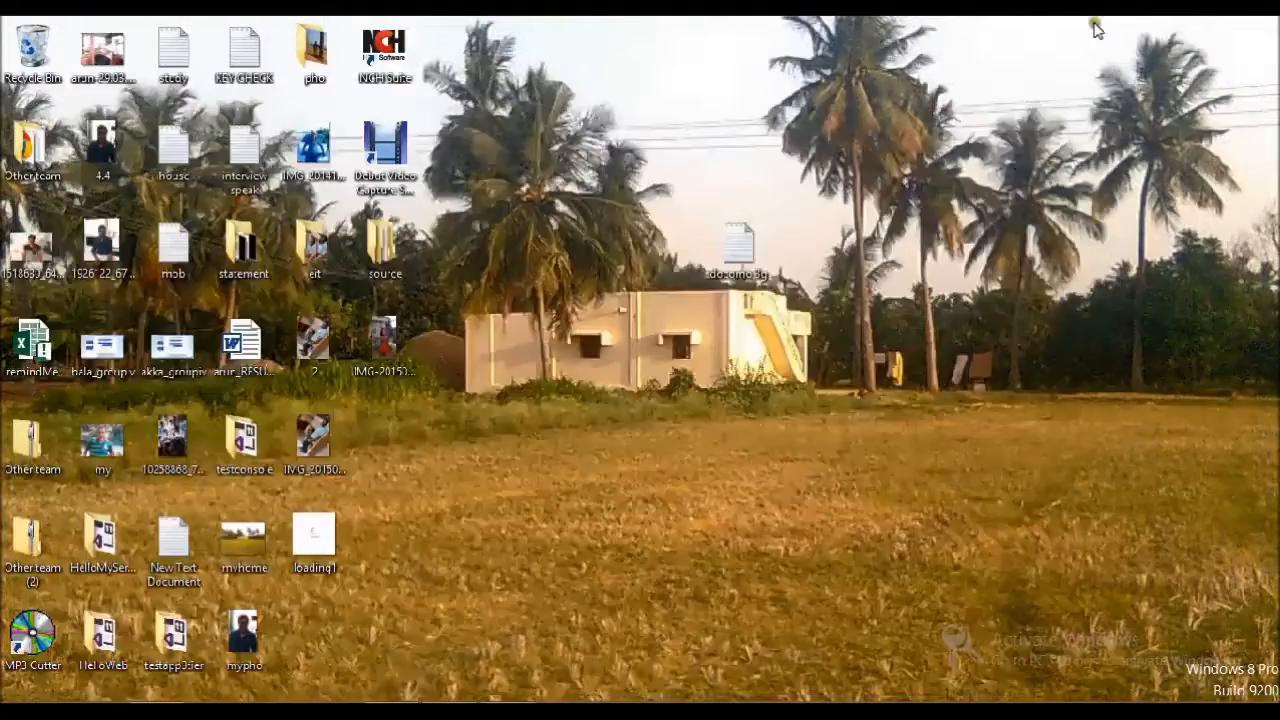
mouse_move(468, 408)
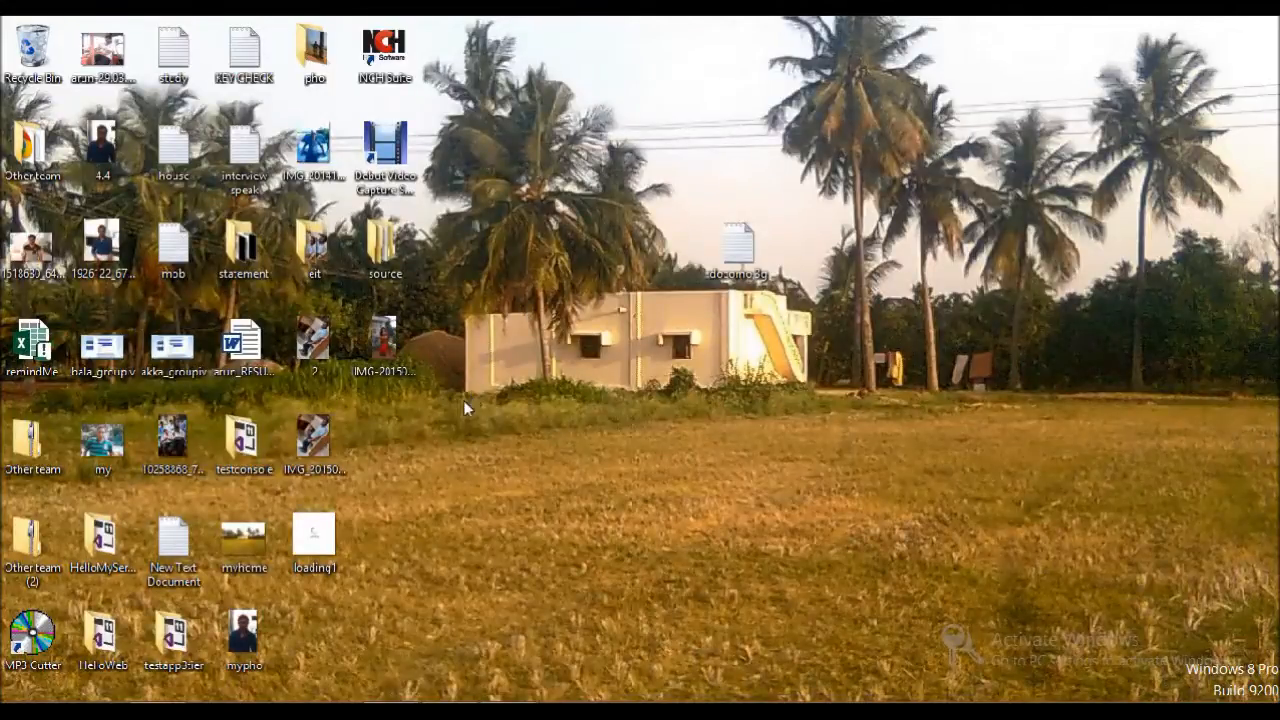
left_click(312, 524)
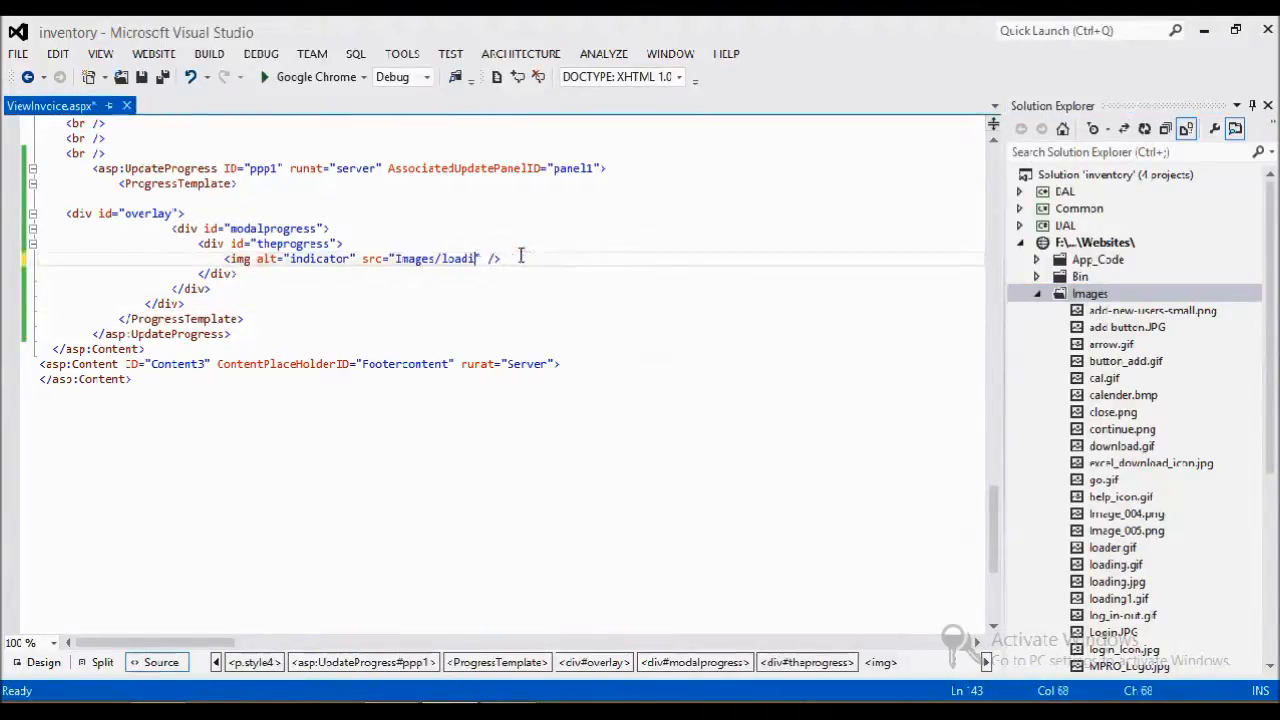
Set the img src via Pick URL to Images/loading1.gif from the project's Images folder
key("Backspace")
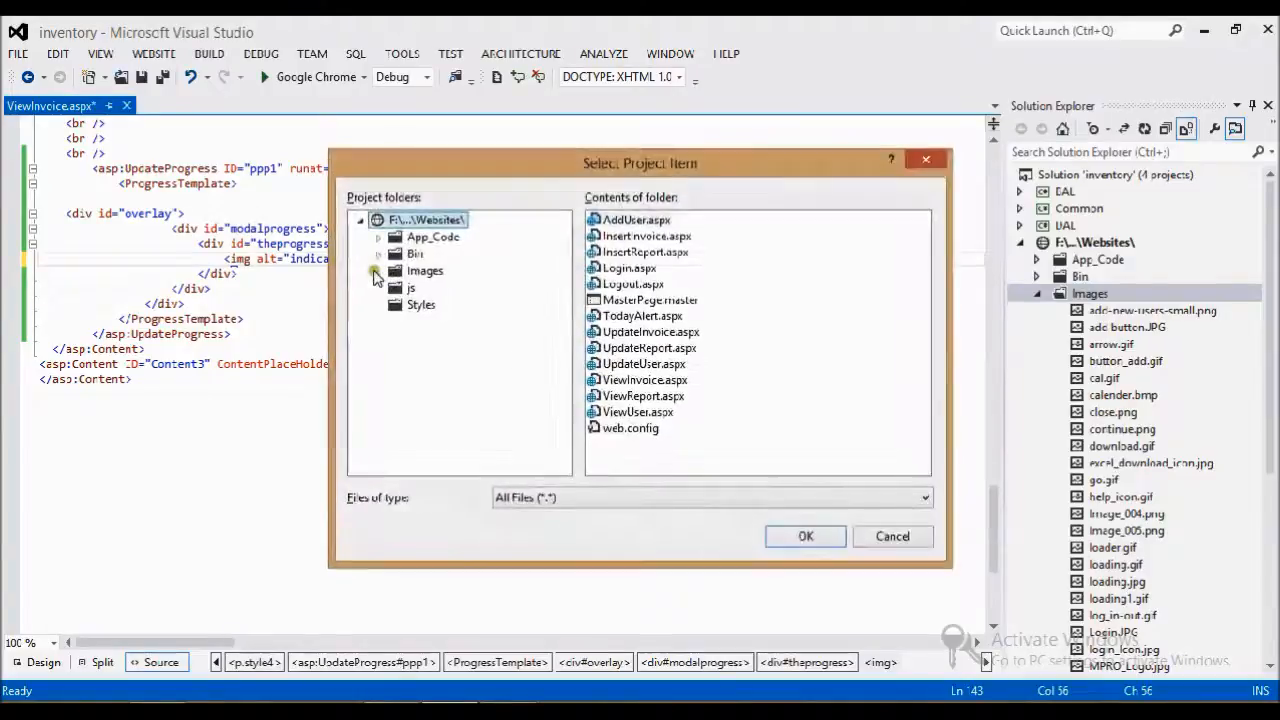
left_click(424, 270)
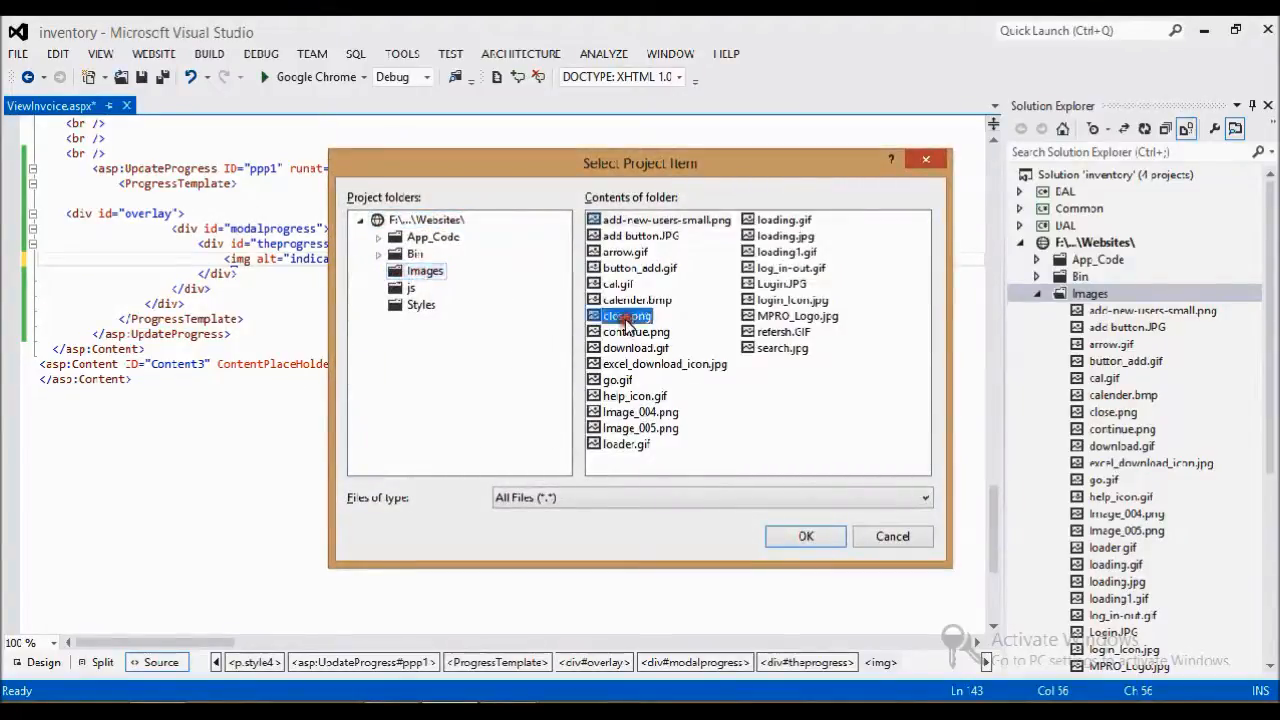
left_click(784, 252)
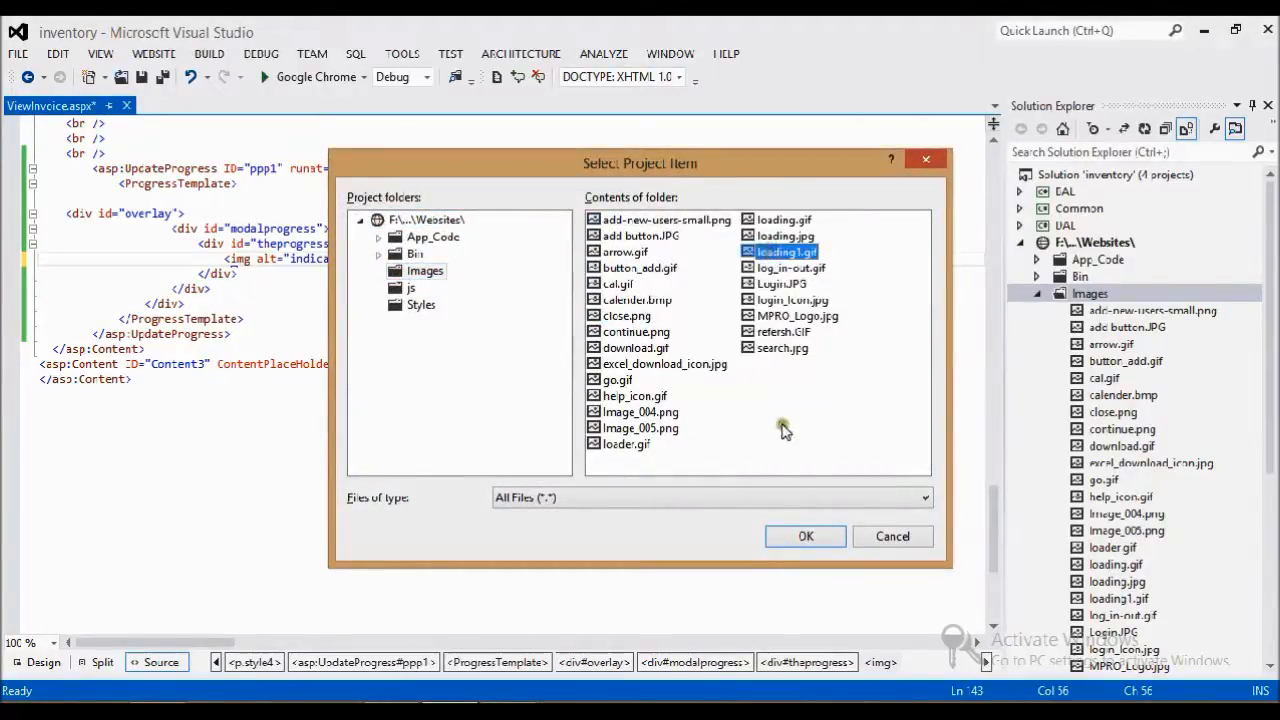
left_click(804, 536)
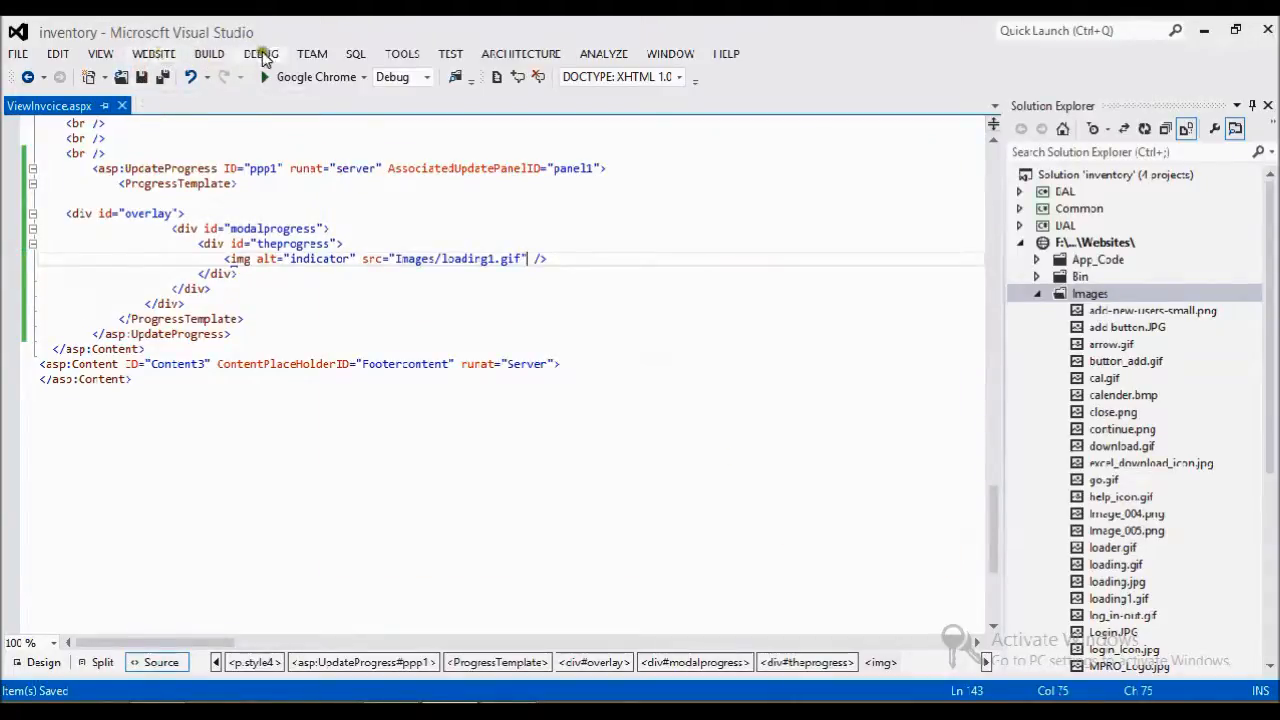
Start debugging again to relaunch the site at its login page in Chrome
left_click(260, 54)
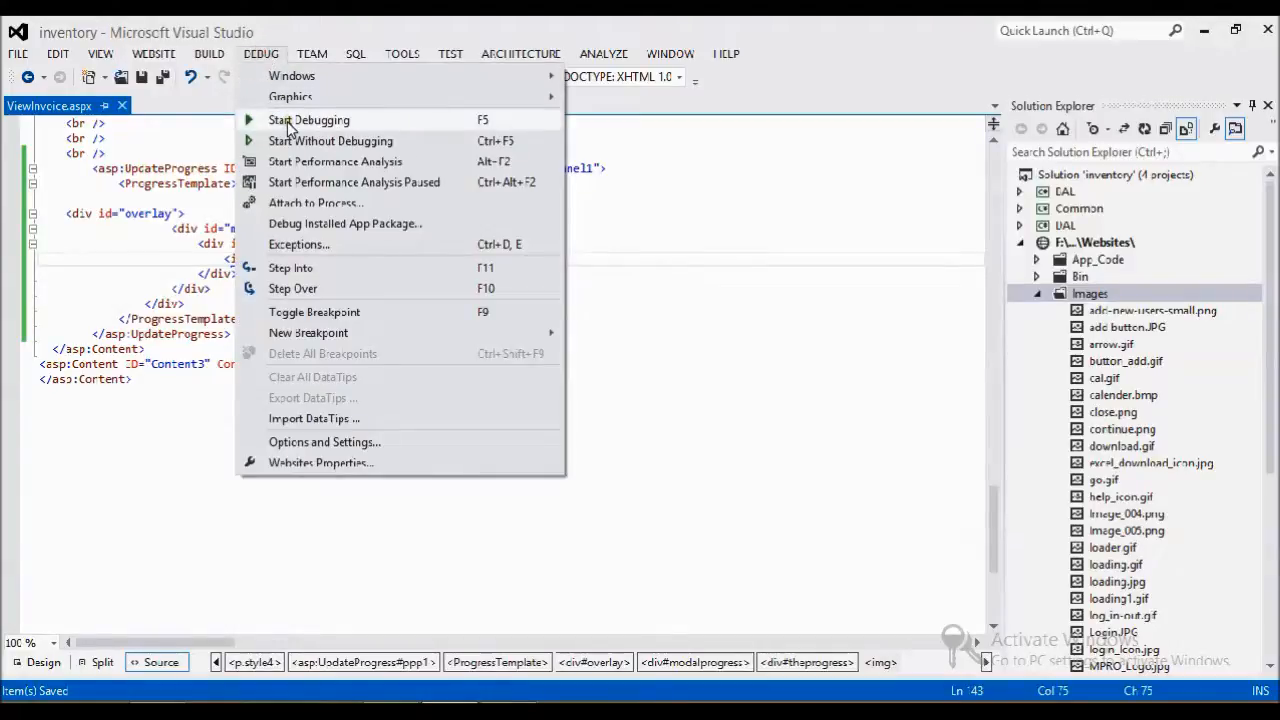
left_click(308, 120)
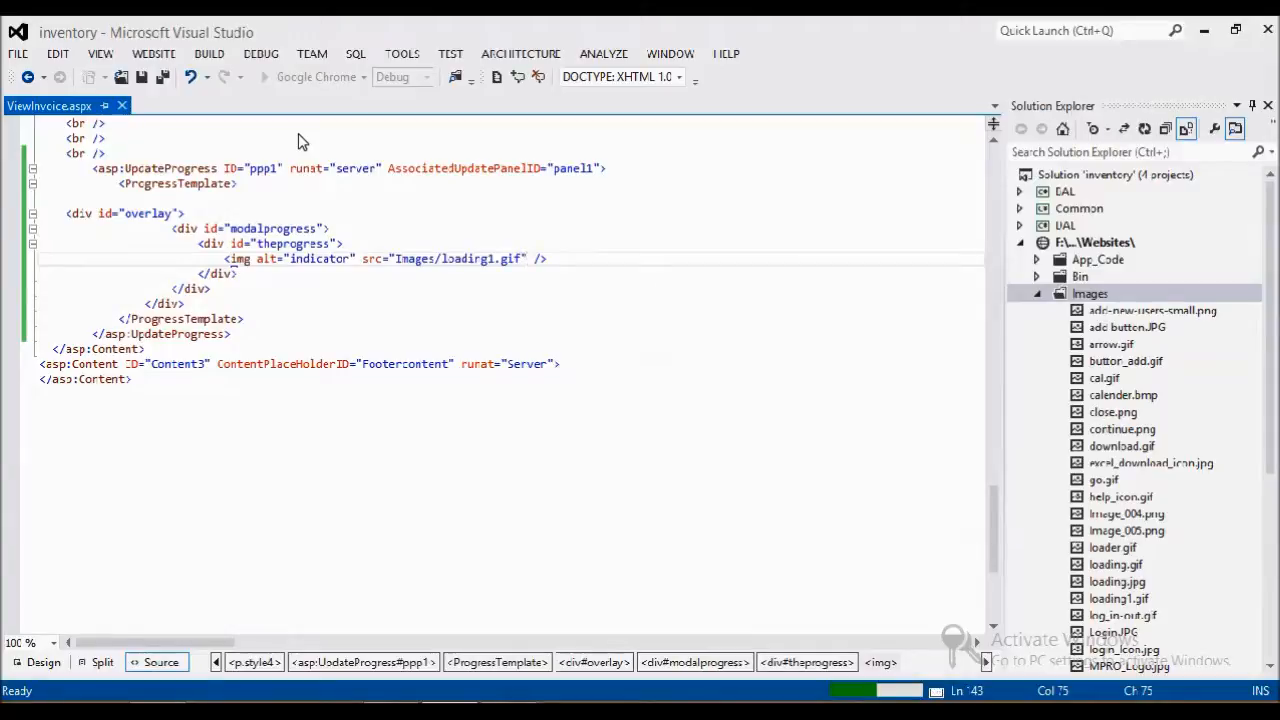
left_click(522, 258)
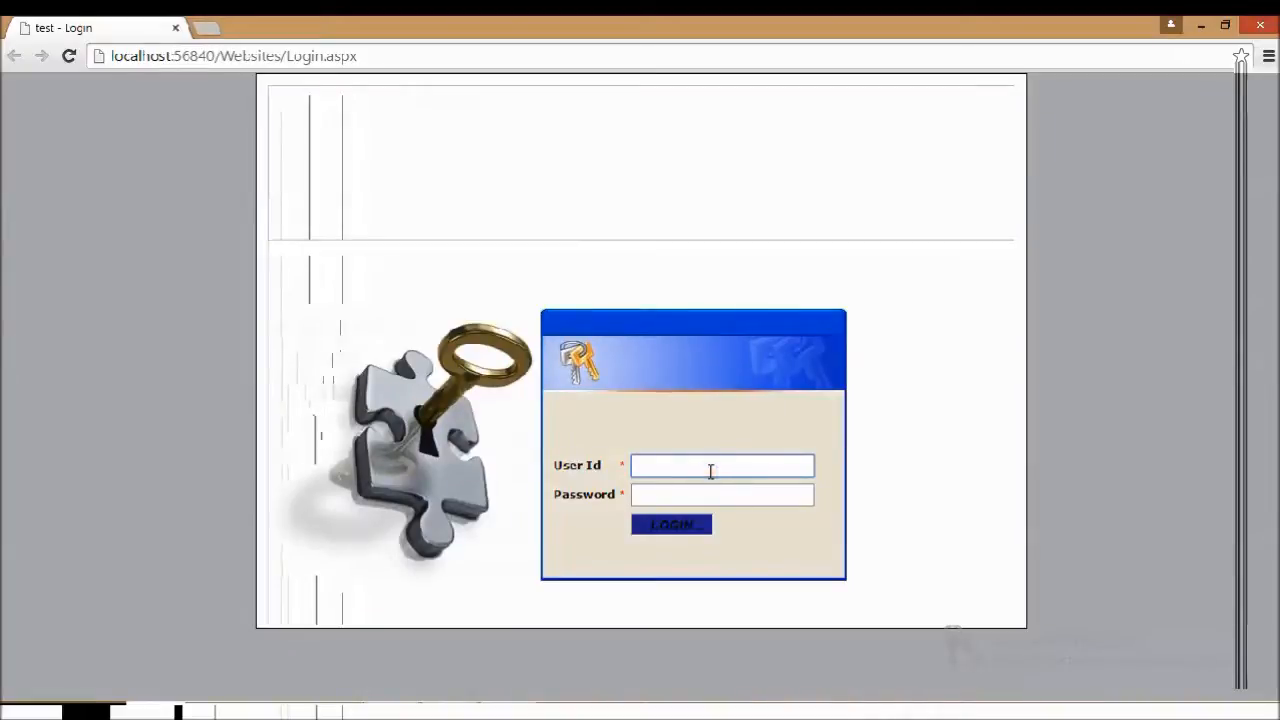
Log in as admin and go to the View Inventory invoice table page
type("admin")
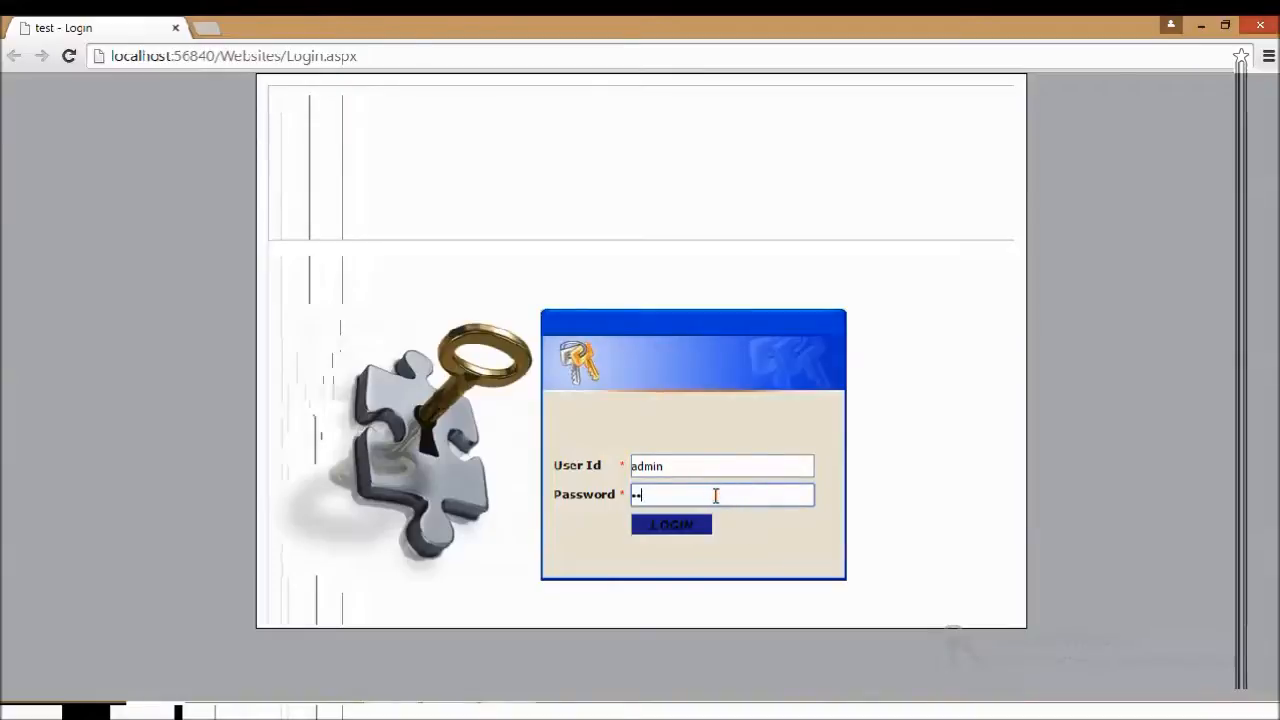
left_click(672, 524)
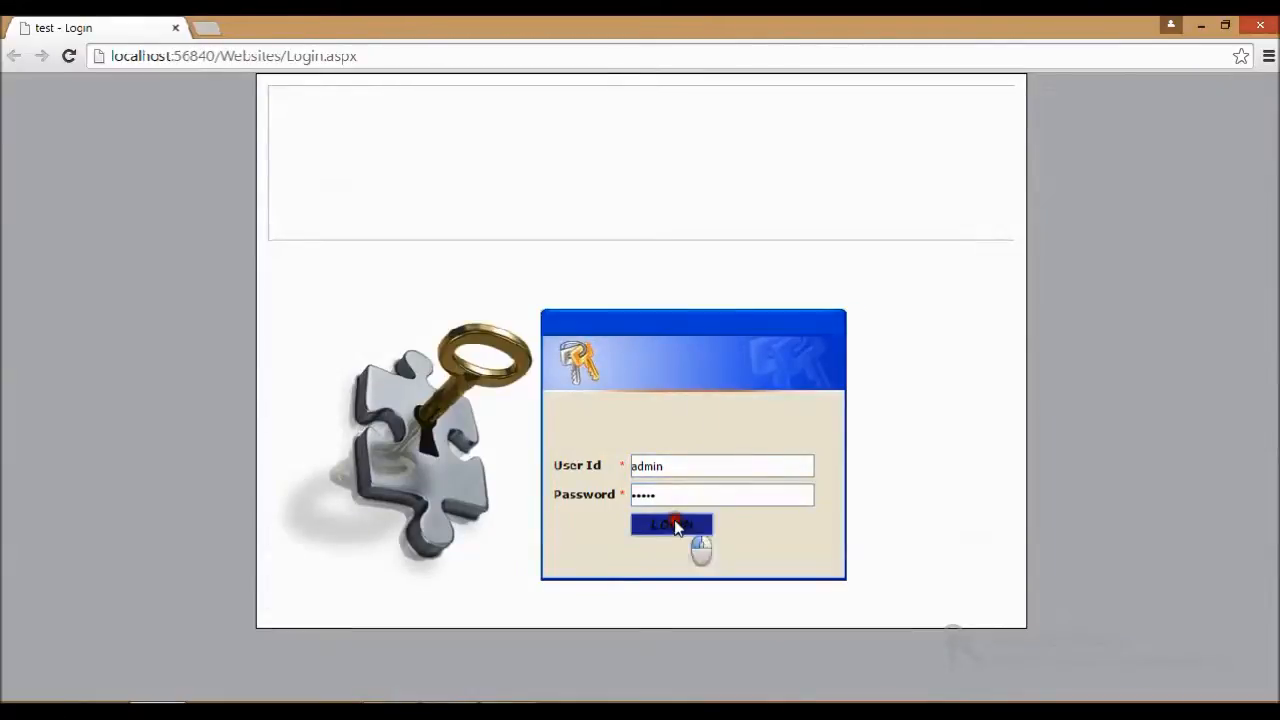
left_click(672, 524)
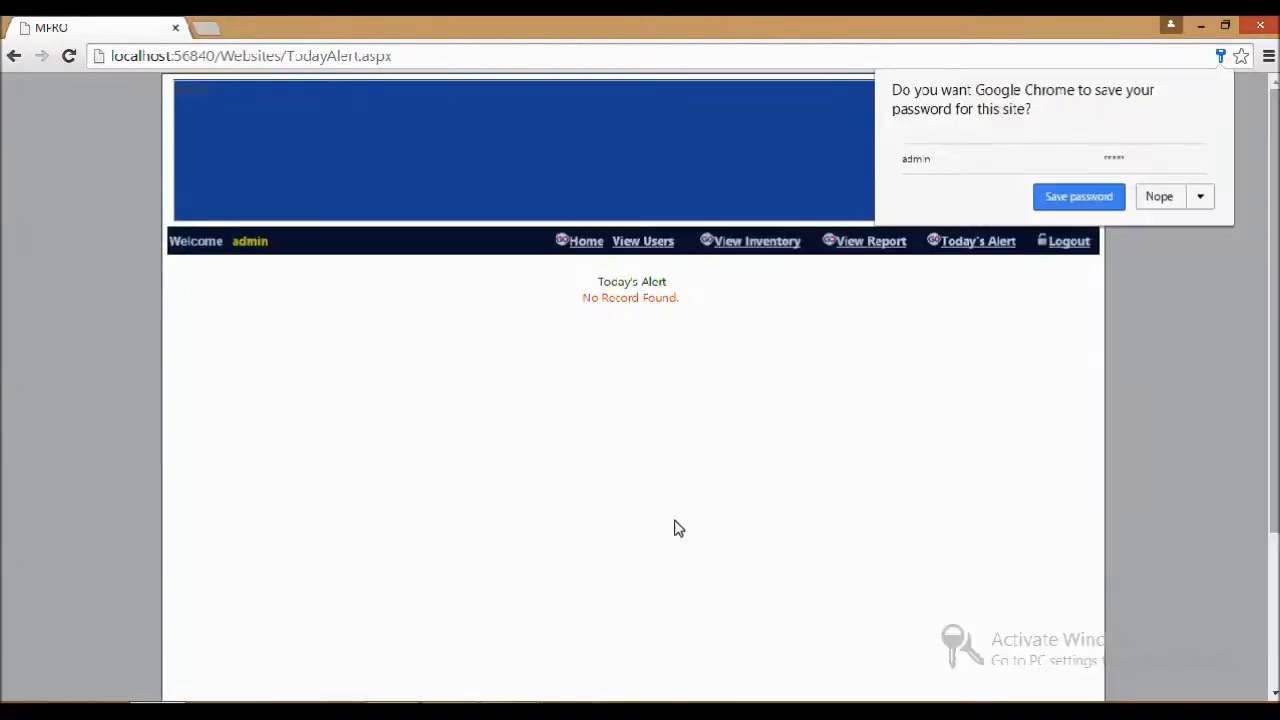
left_click(756, 240)
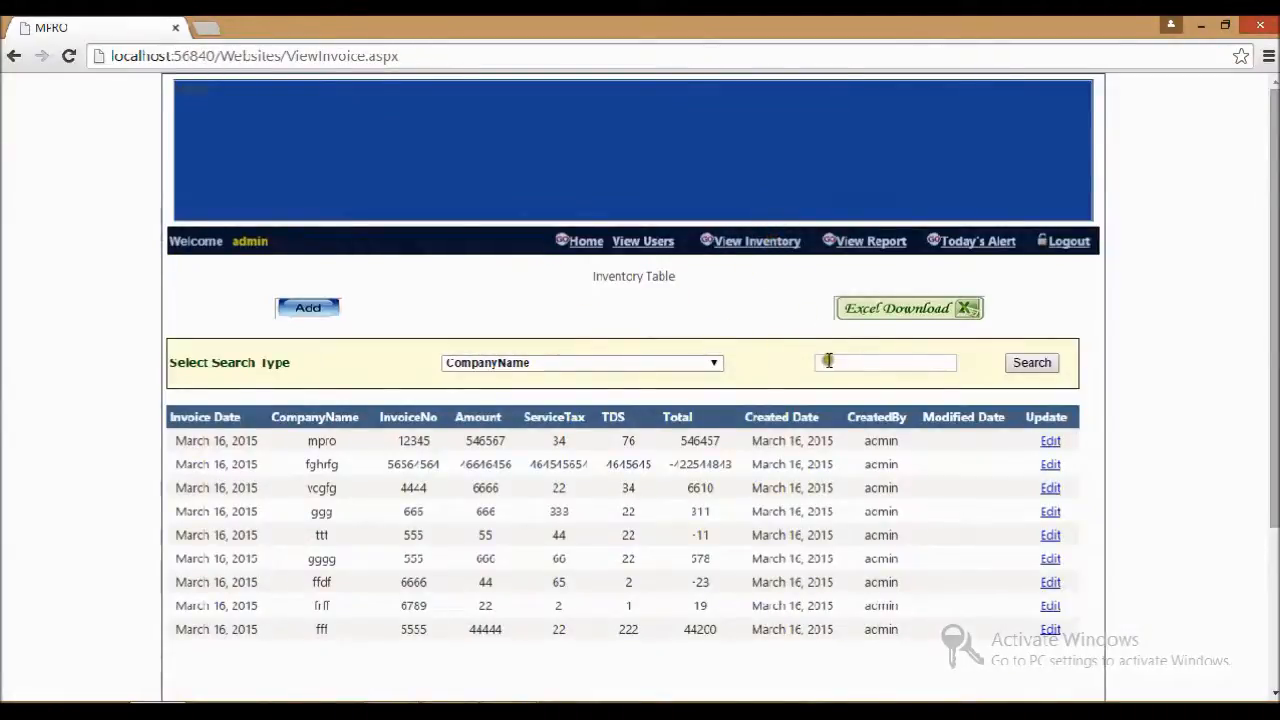
Search invoices for ttt, ggg, then ttt, seeing the dimmed Loading overlay on each refresh
type("ttt")
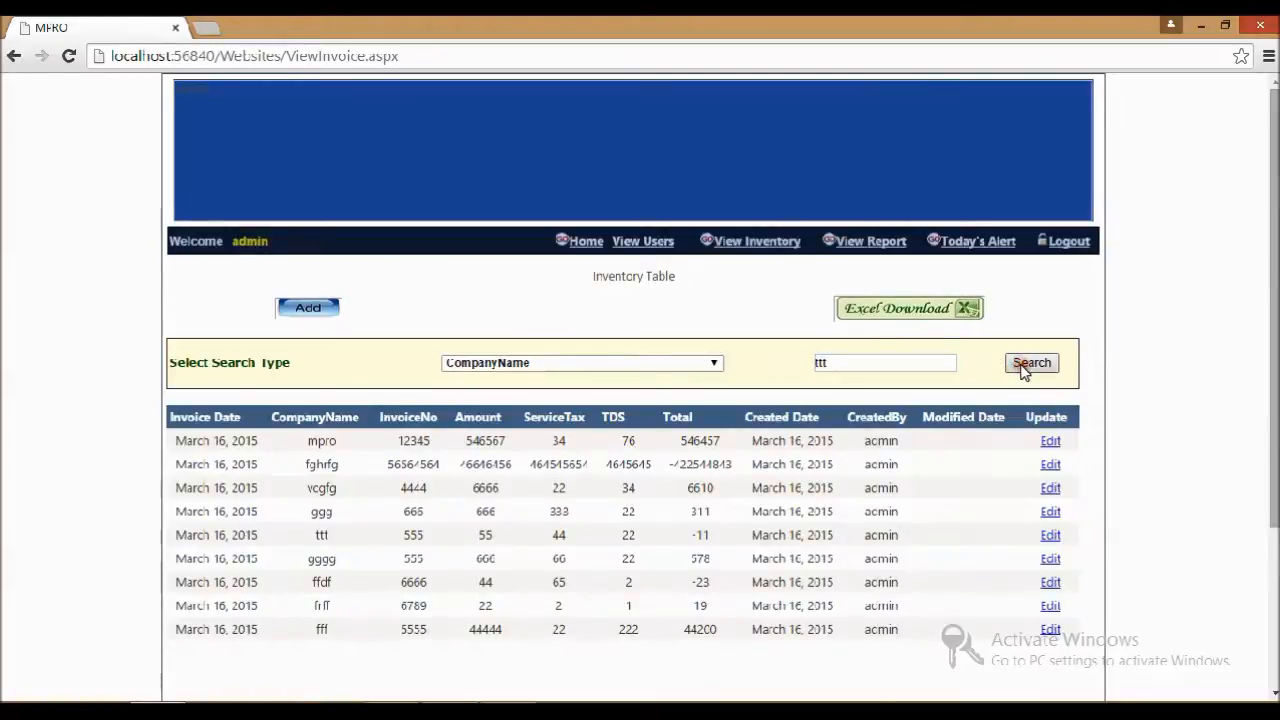
left_click(1032, 362)
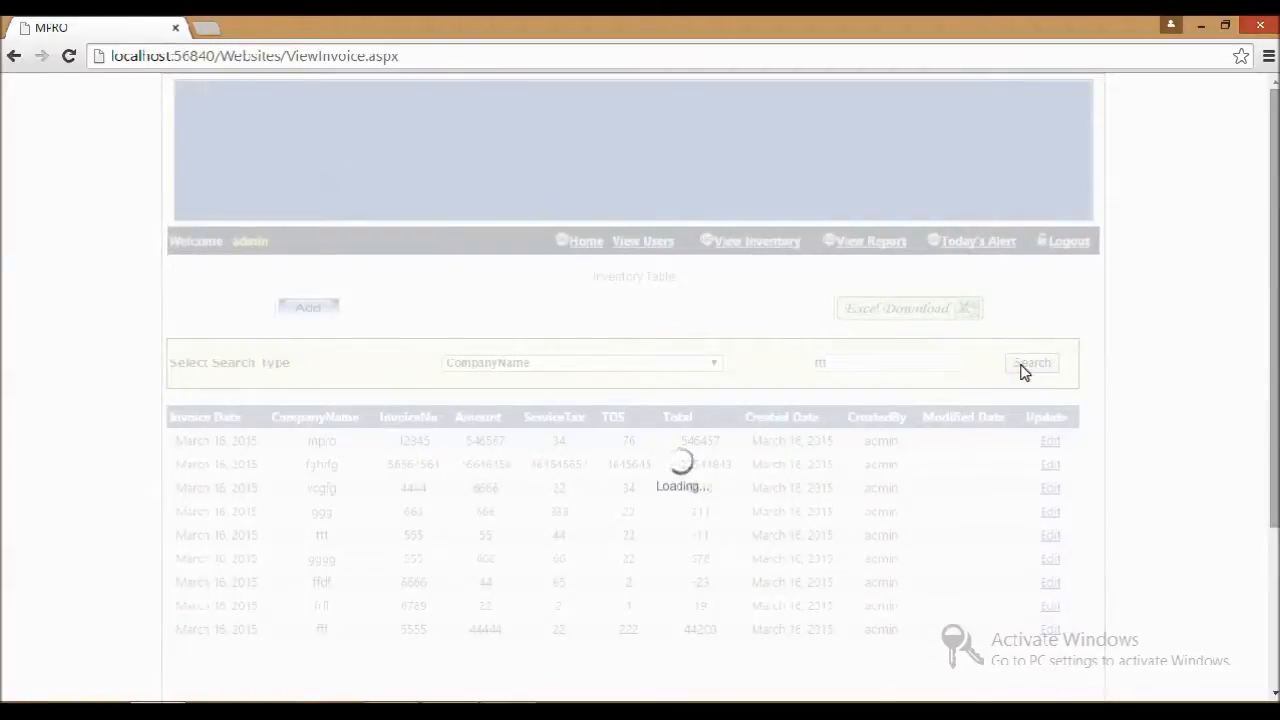
left_click(1032, 362)
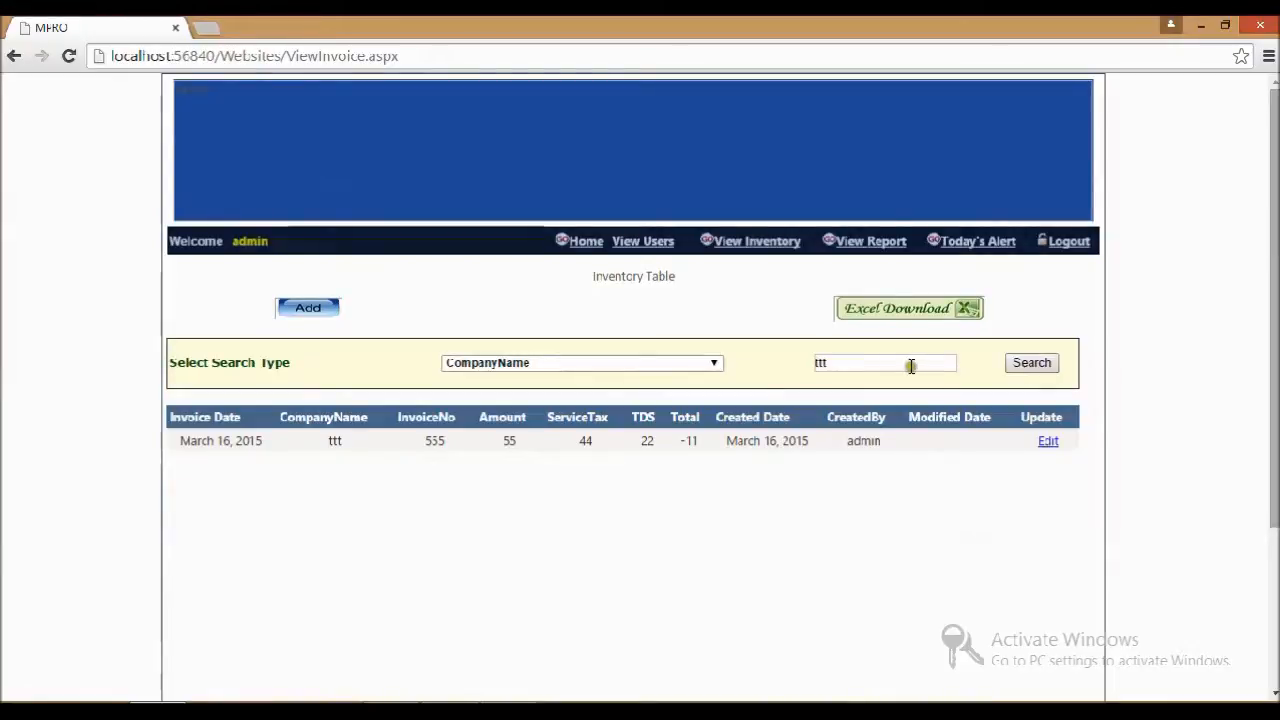
type("ggg")
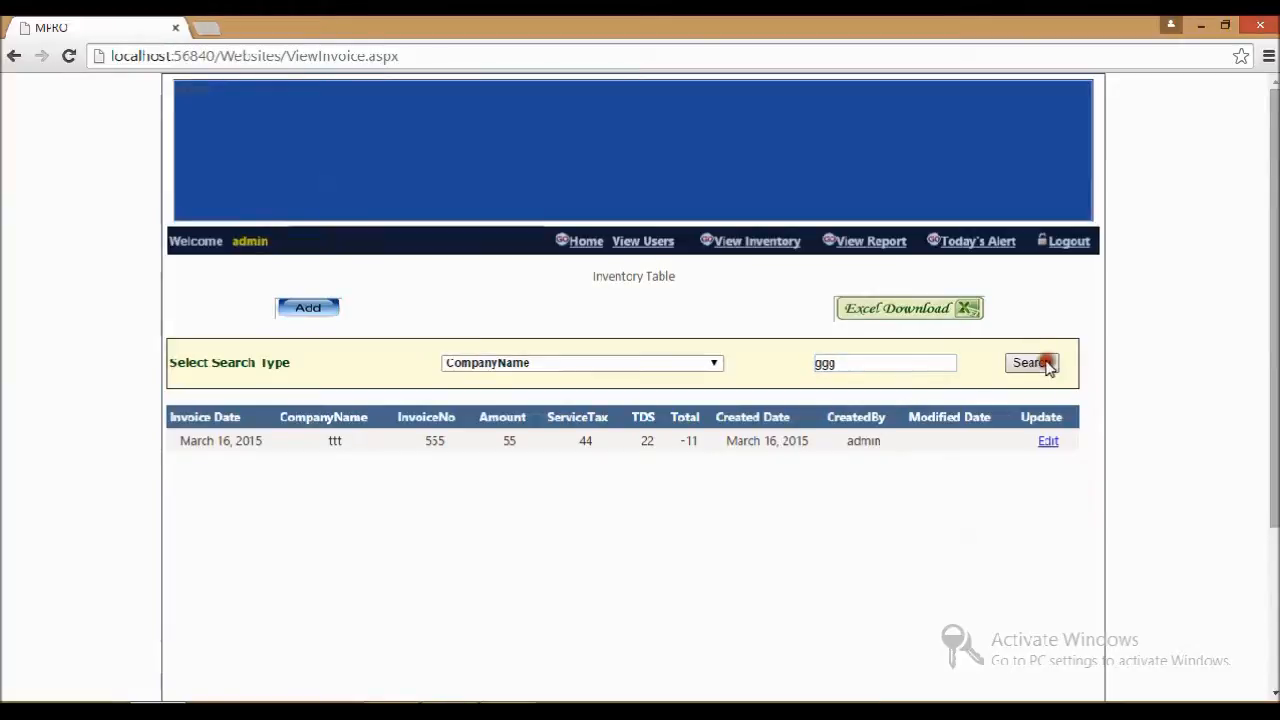
left_click(1032, 362)
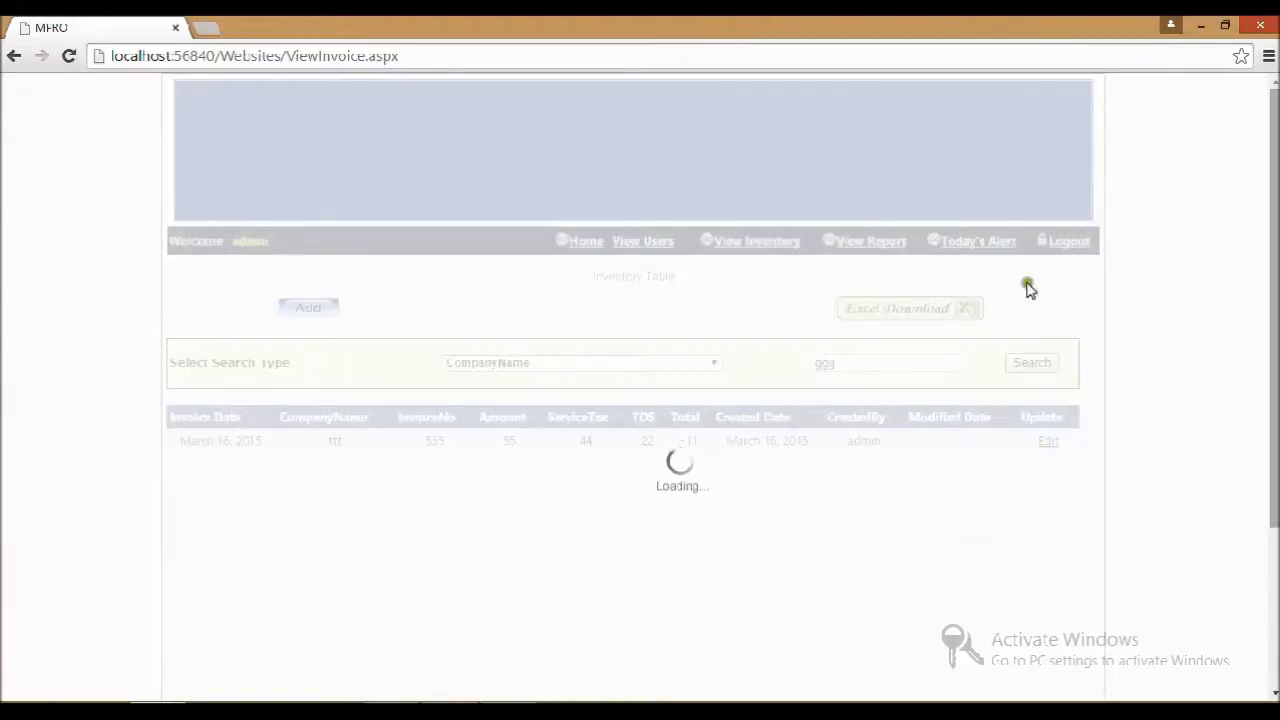
left_click(1032, 362)
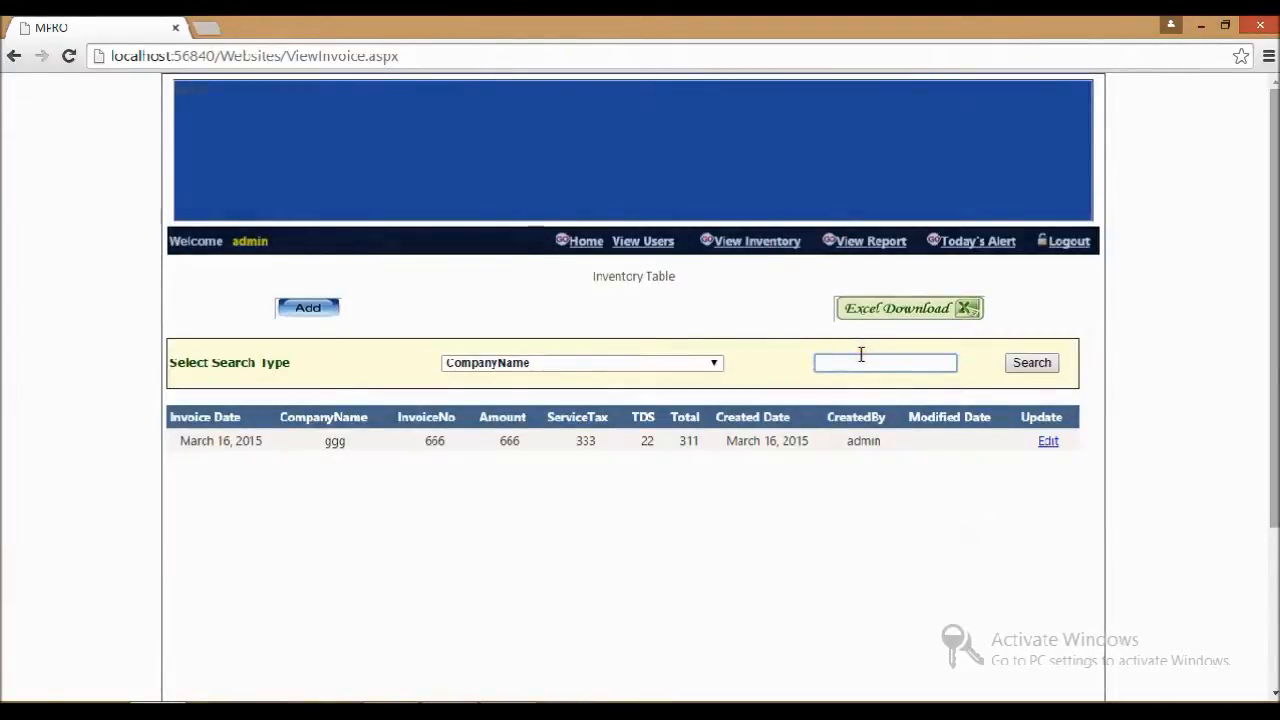
type("ttt")
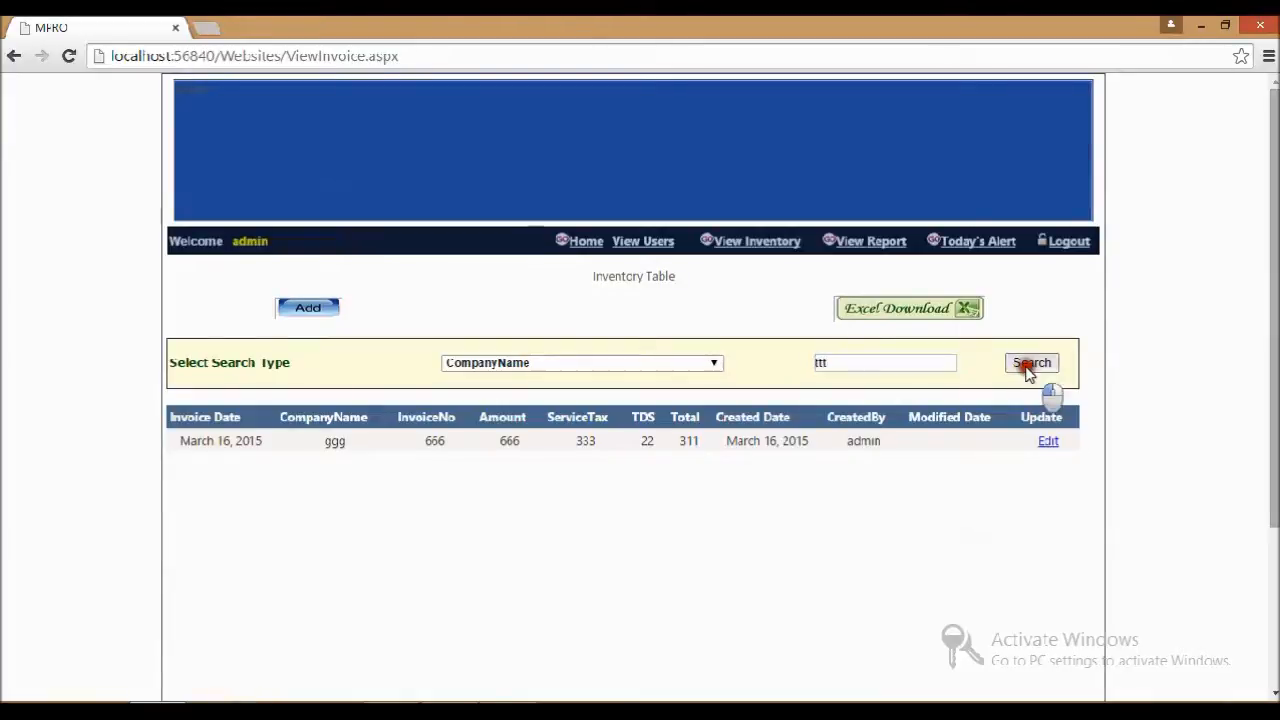
left_click(1032, 362)
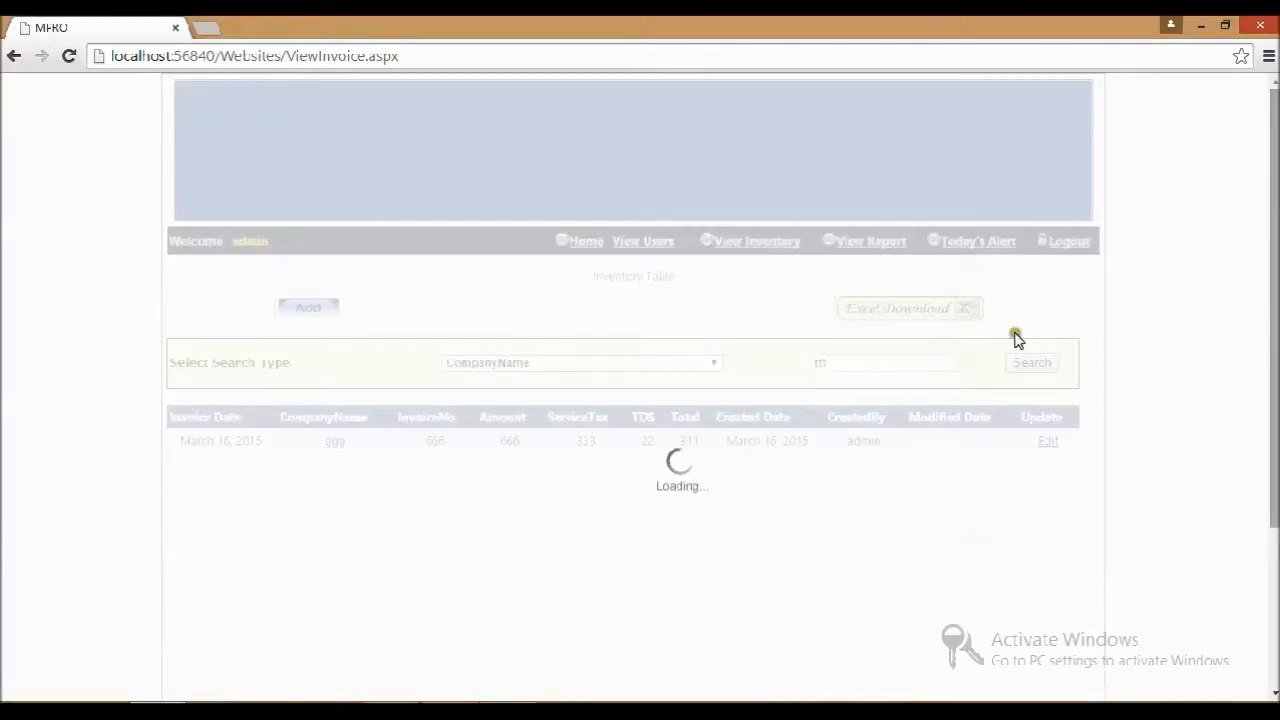
left_click(1032, 362)
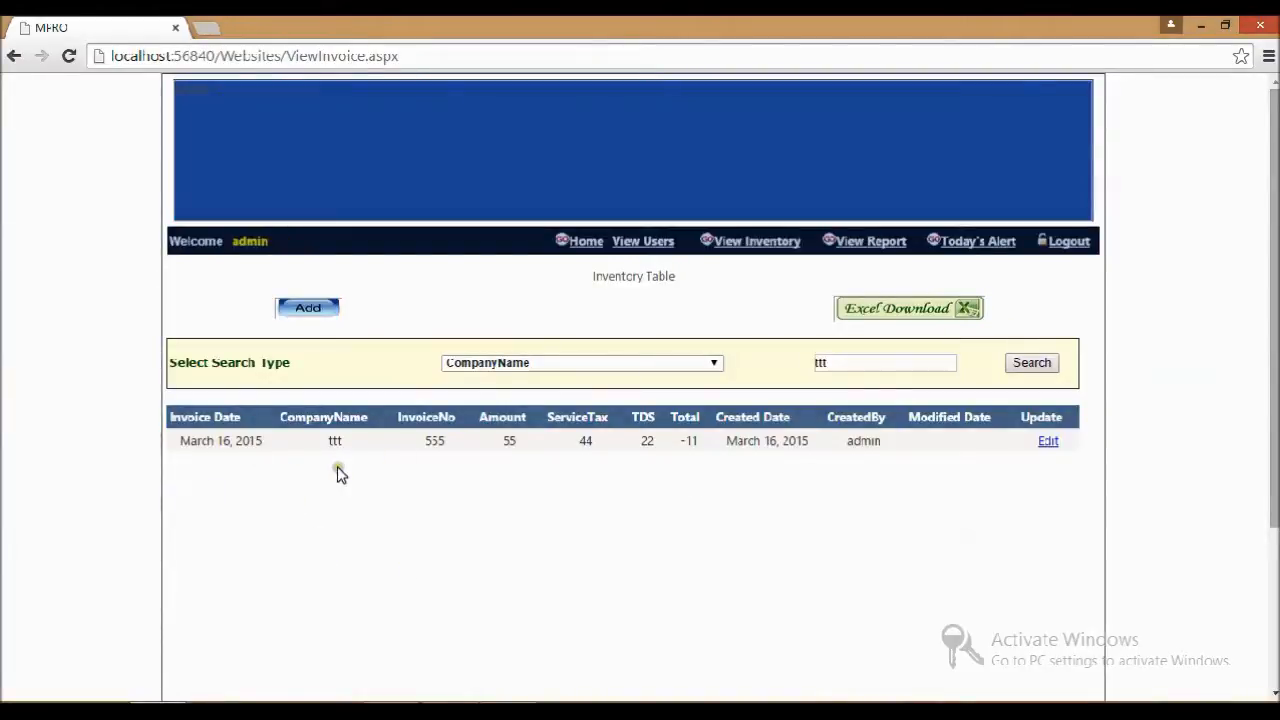